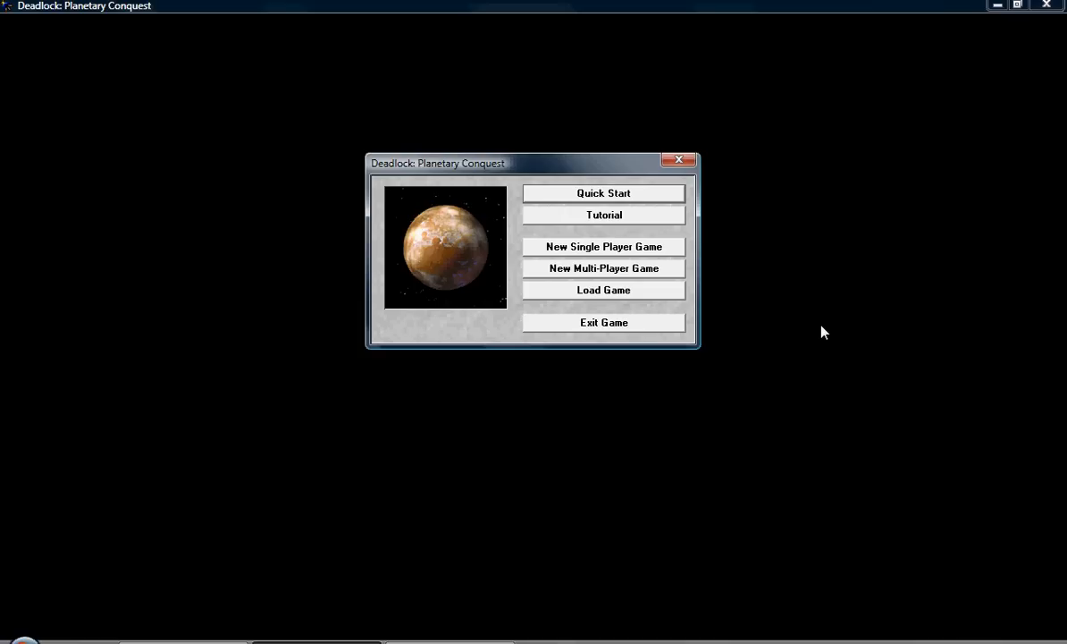
mouse_move(805, 329)
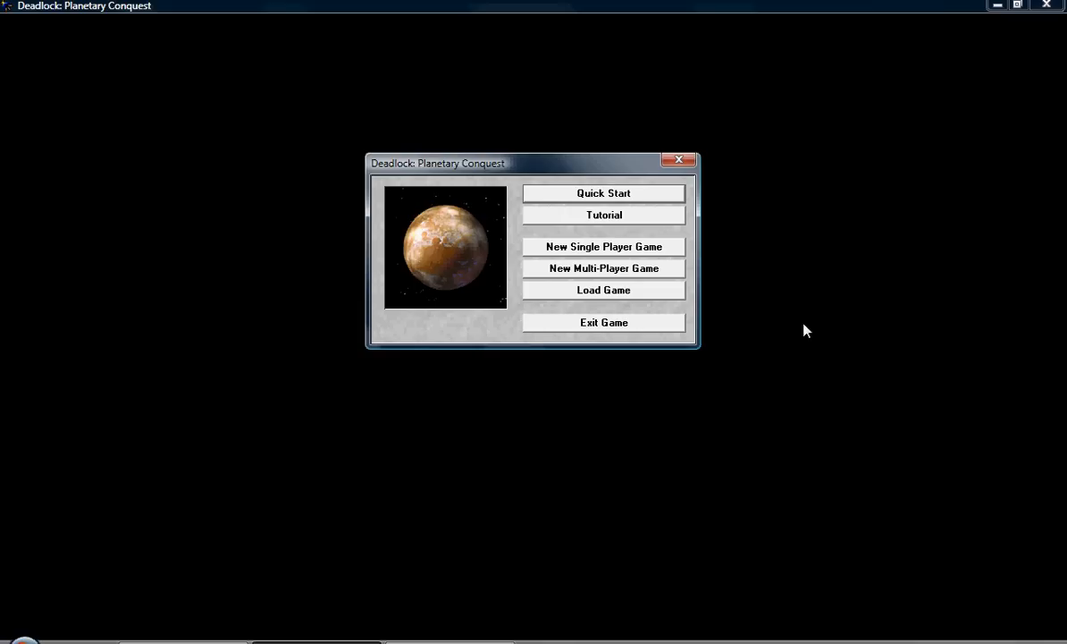
mouse_move(705, 272)
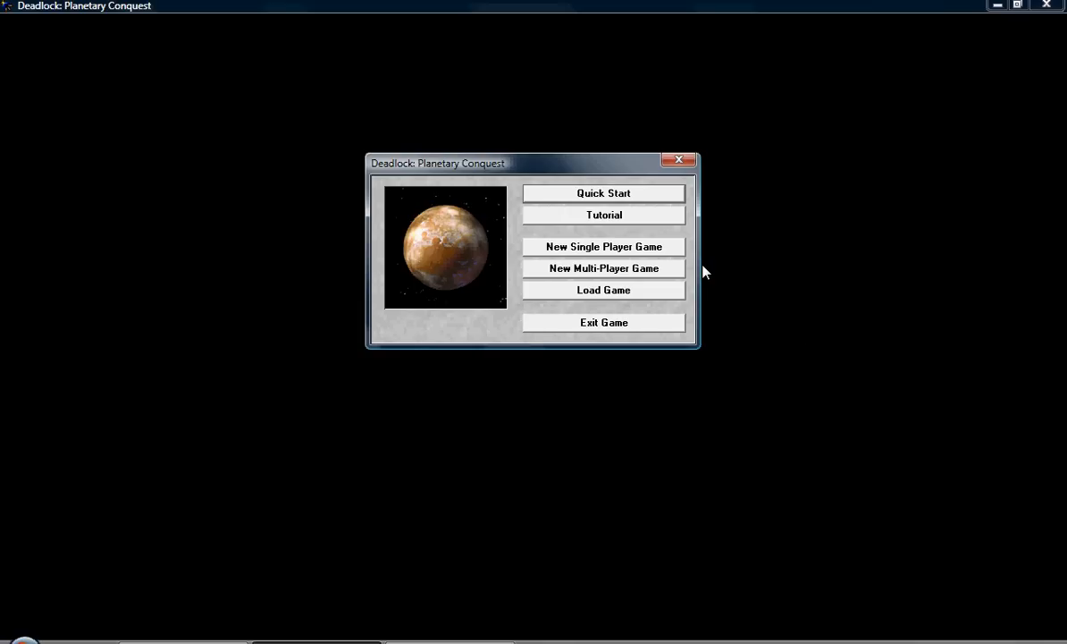
mouse_move(706, 238)
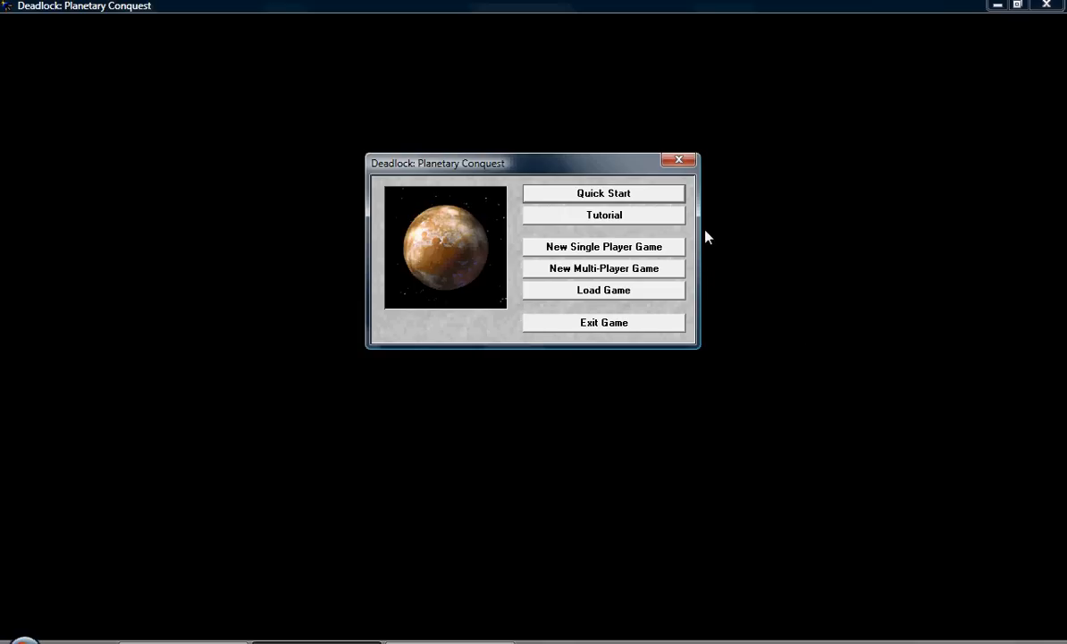
mouse_move(623, 165)
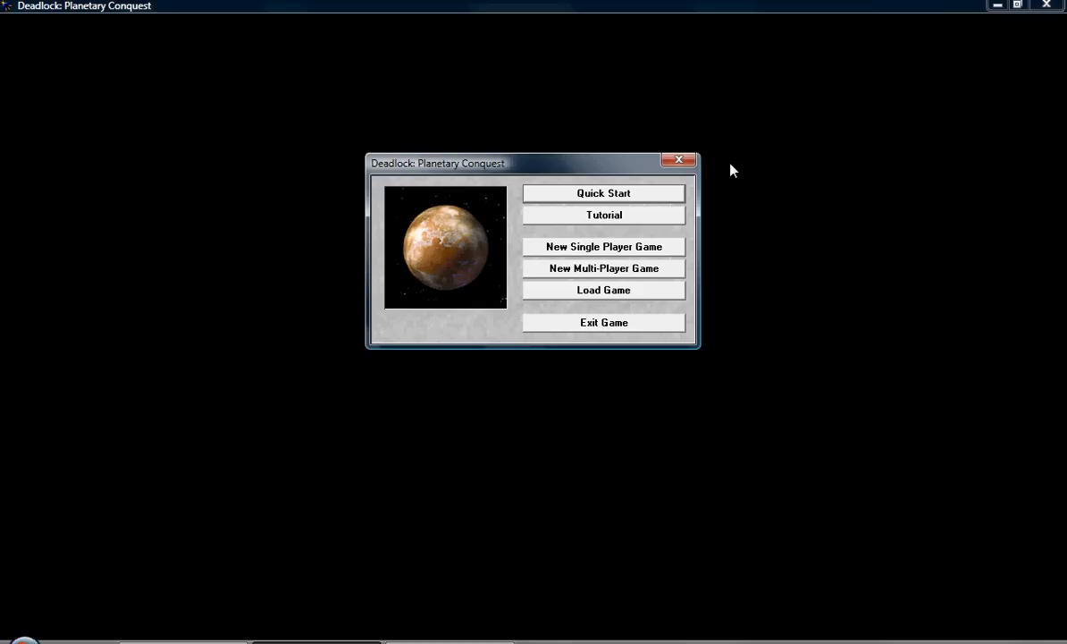
mouse_move(651, 242)
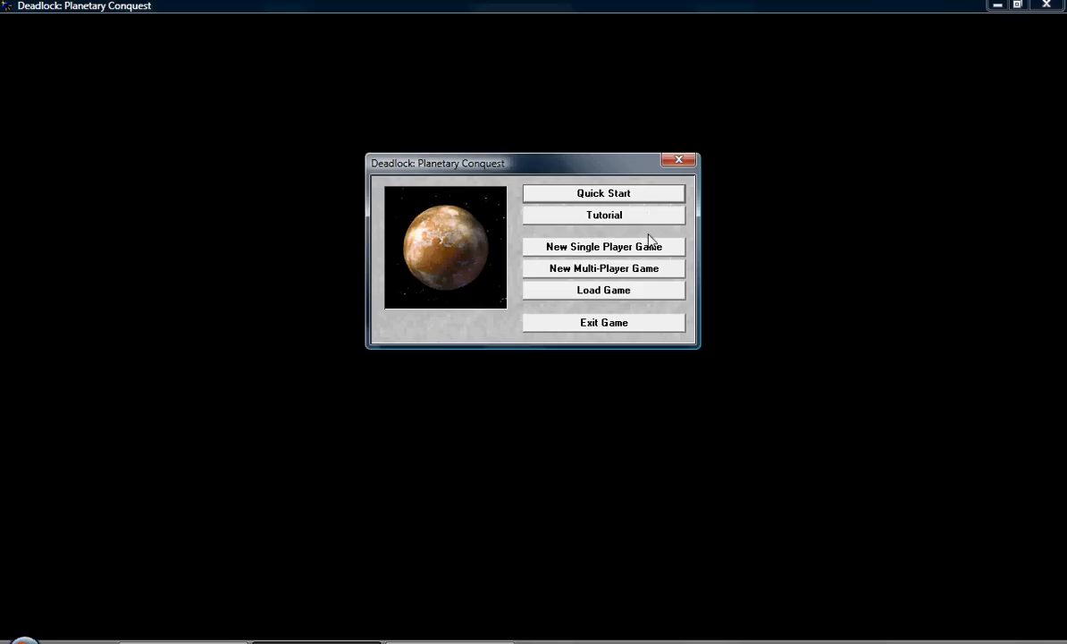
mouse_move(672, 243)
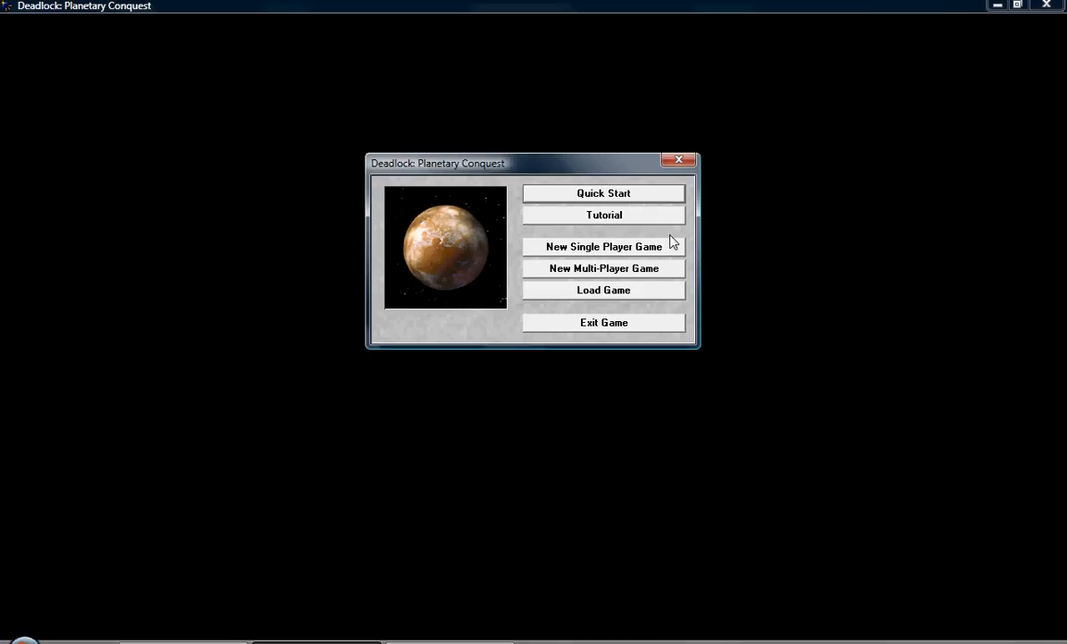
mouse_move(411, 297)
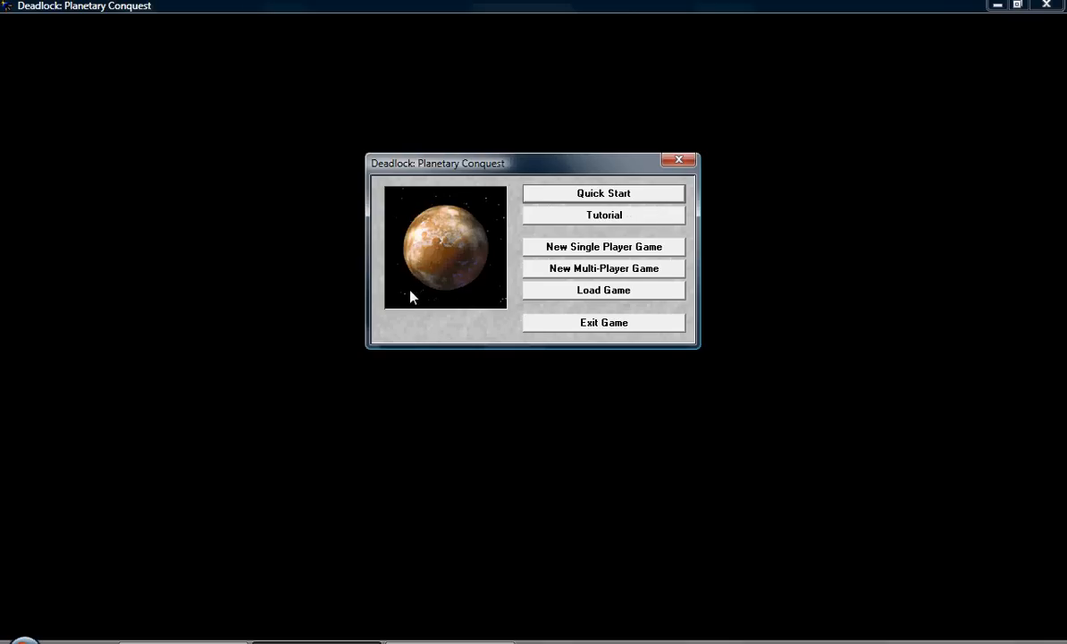
mouse_move(528, 261)
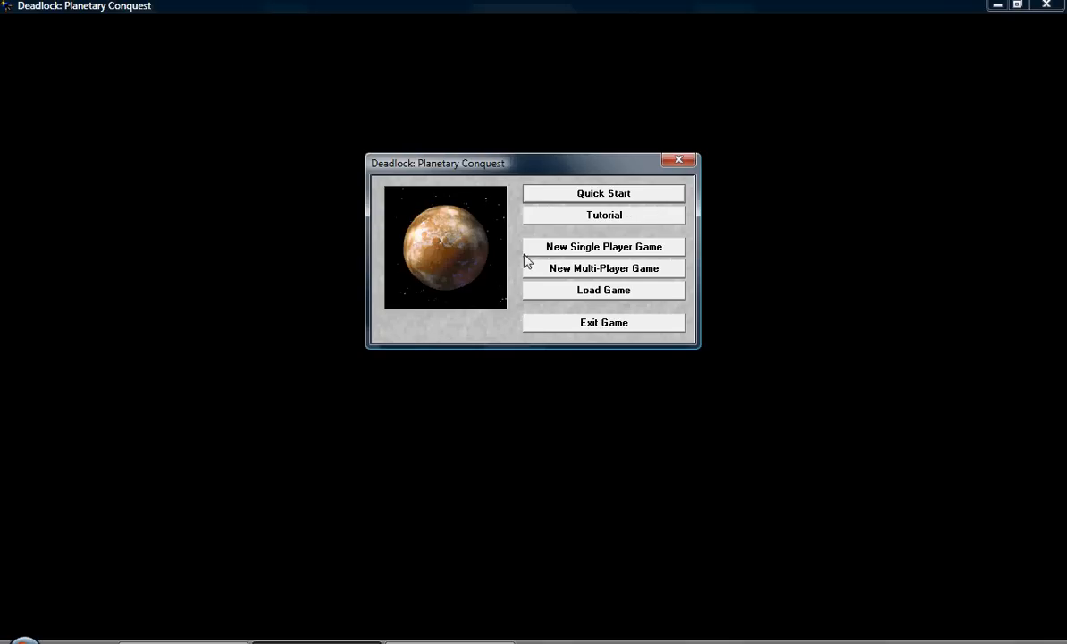
mouse_move(510, 261)
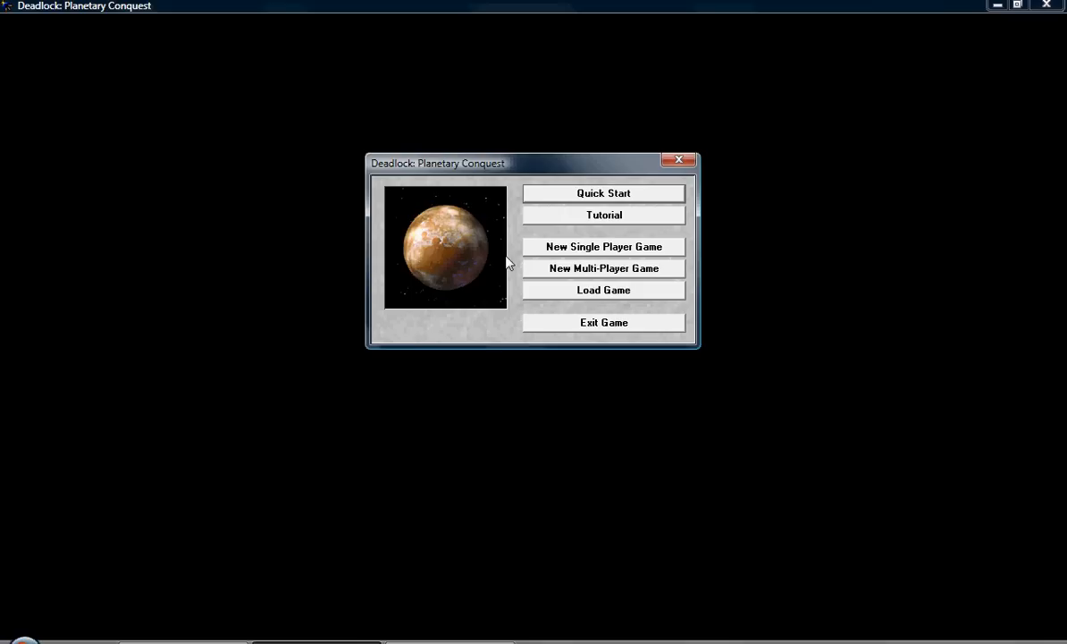
mouse_move(544, 239)
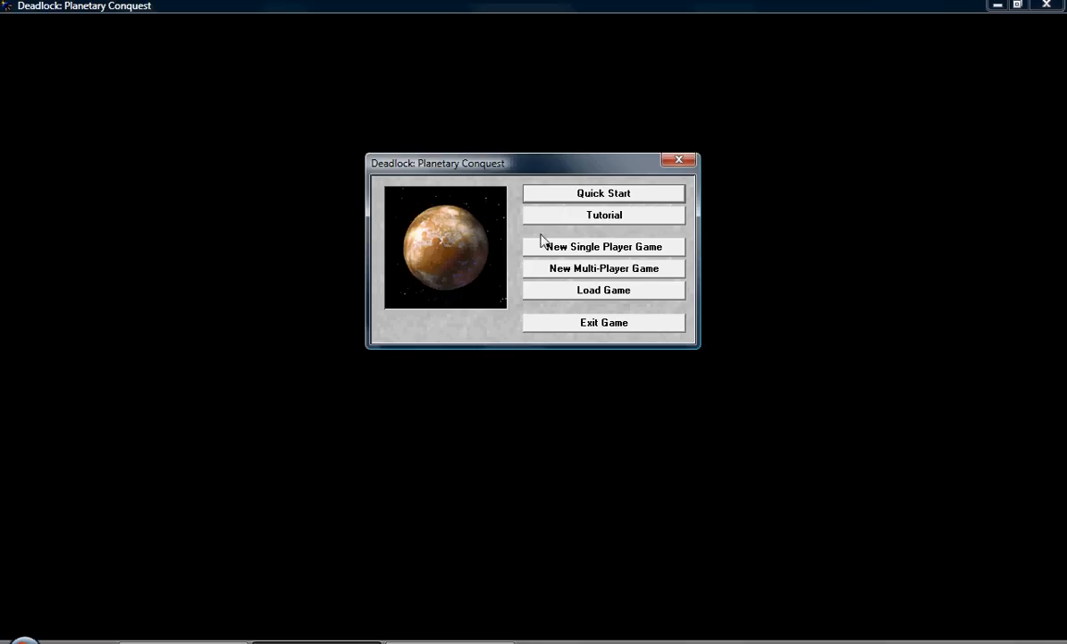
mouse_move(635, 241)
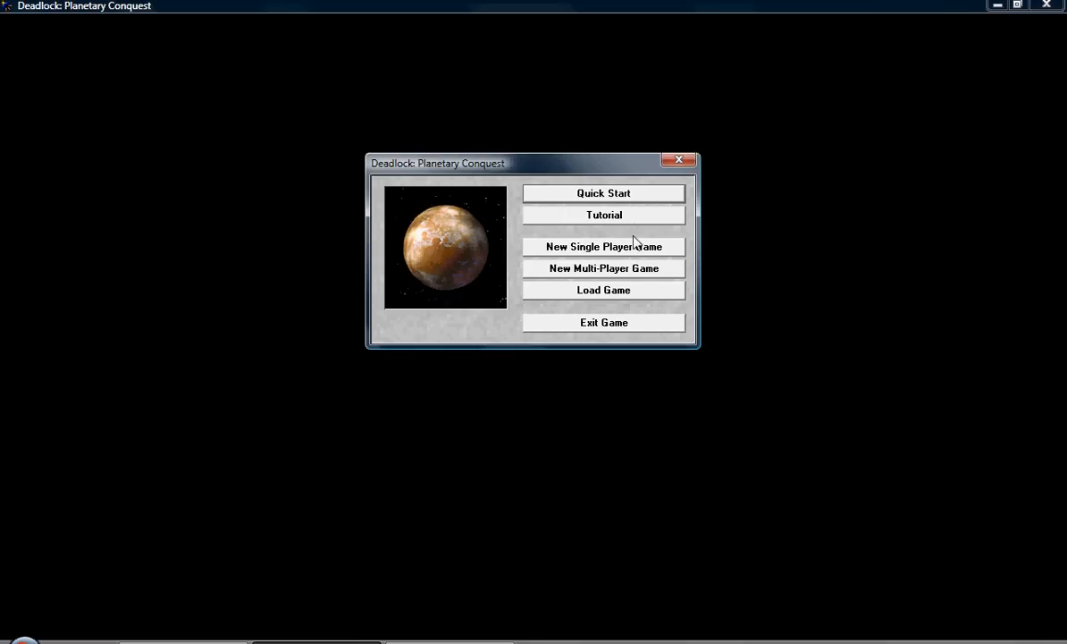
mouse_move(622, 250)
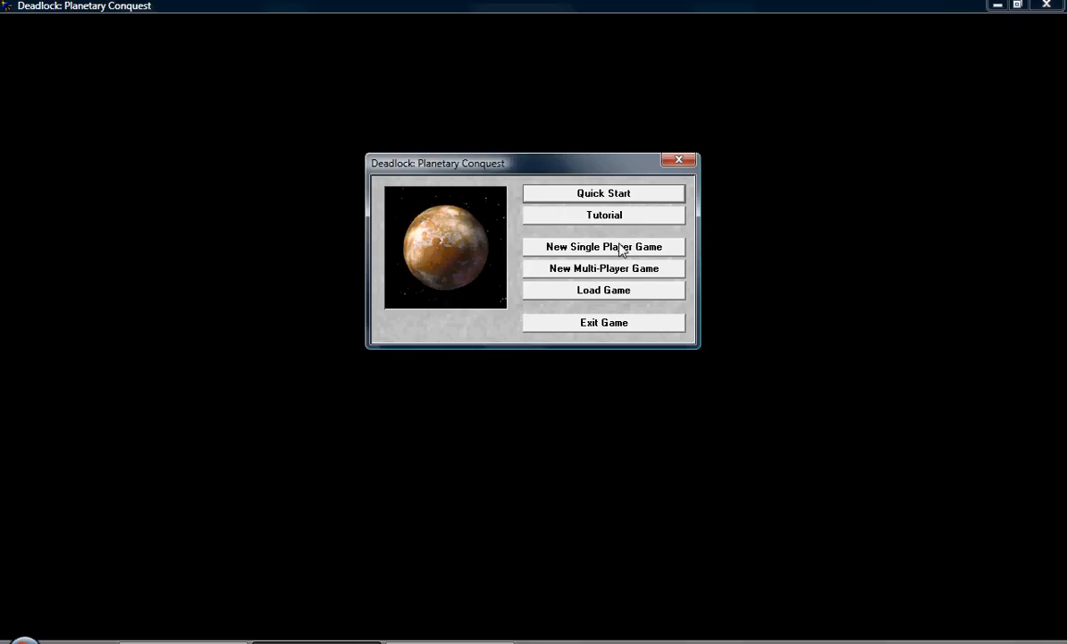
- Start a new single-player game requiring 10 cities to win with custom difficulty where AI doesn't research techs
left_click(602, 247)
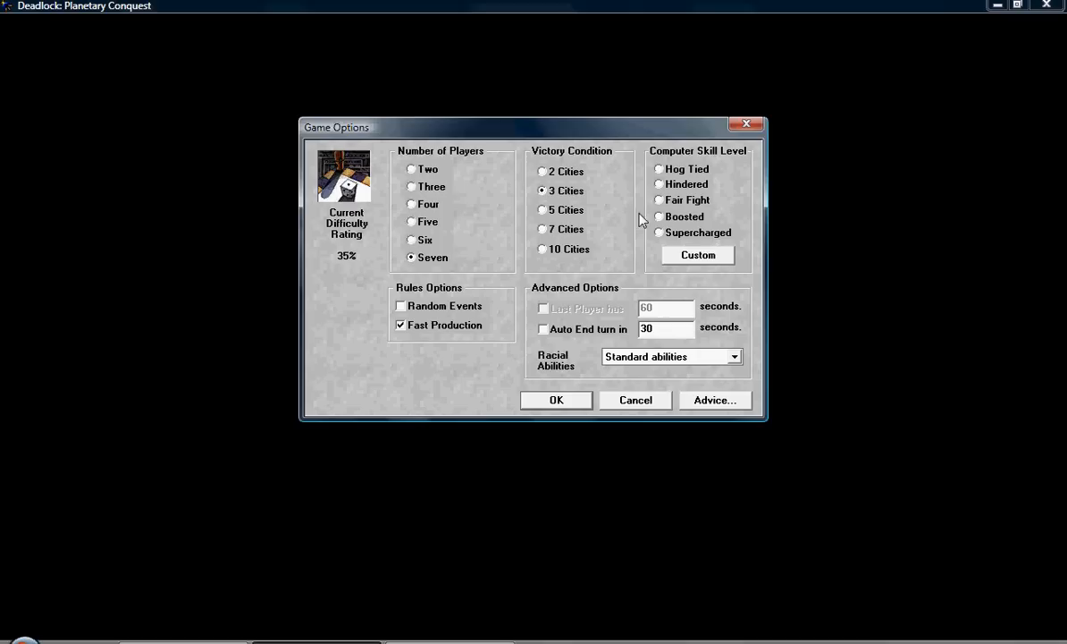
left_click(544, 249)
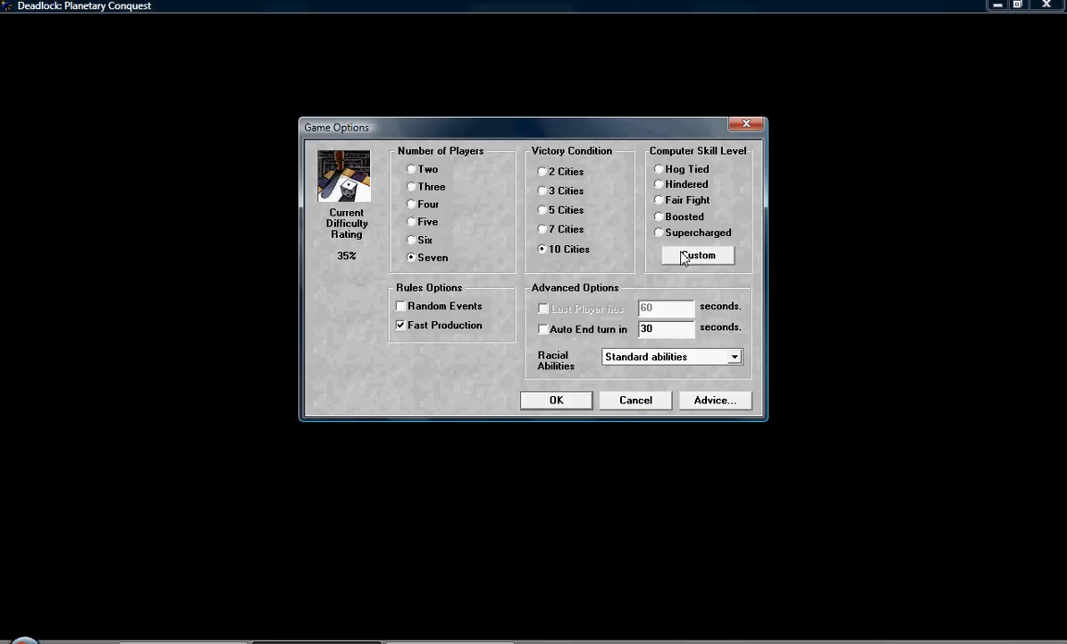
left_click(697, 254)
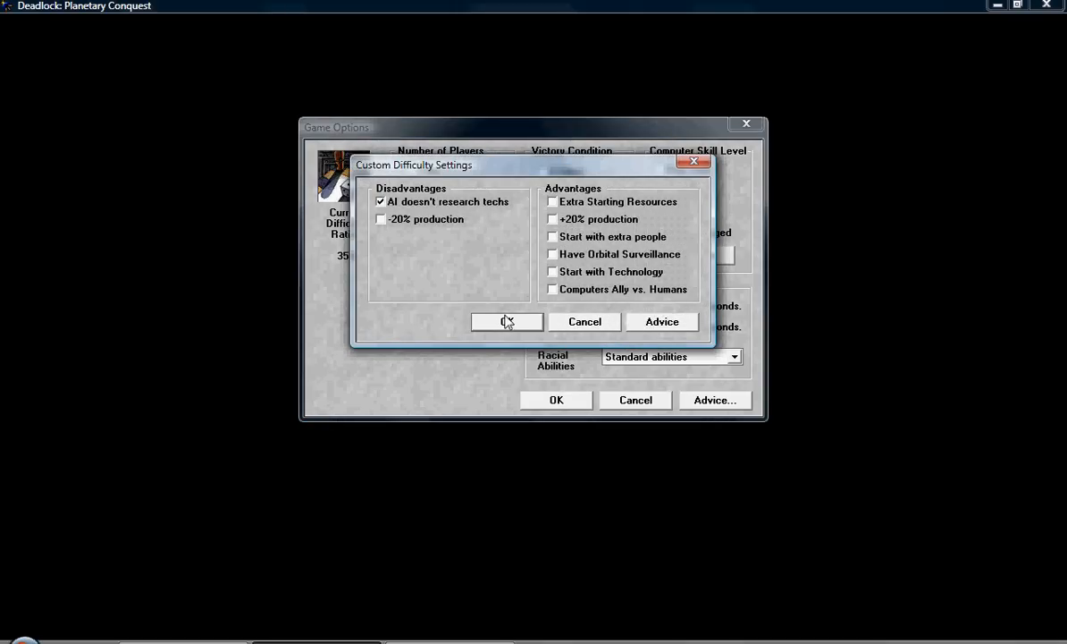
left_click(508, 322)
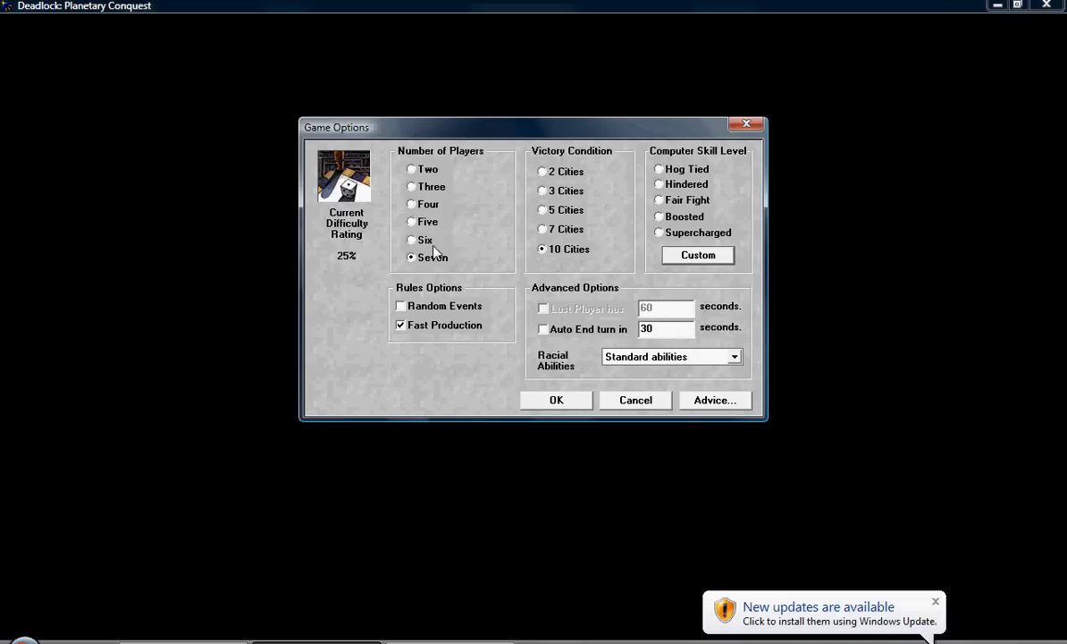
mouse_move(447, 268)
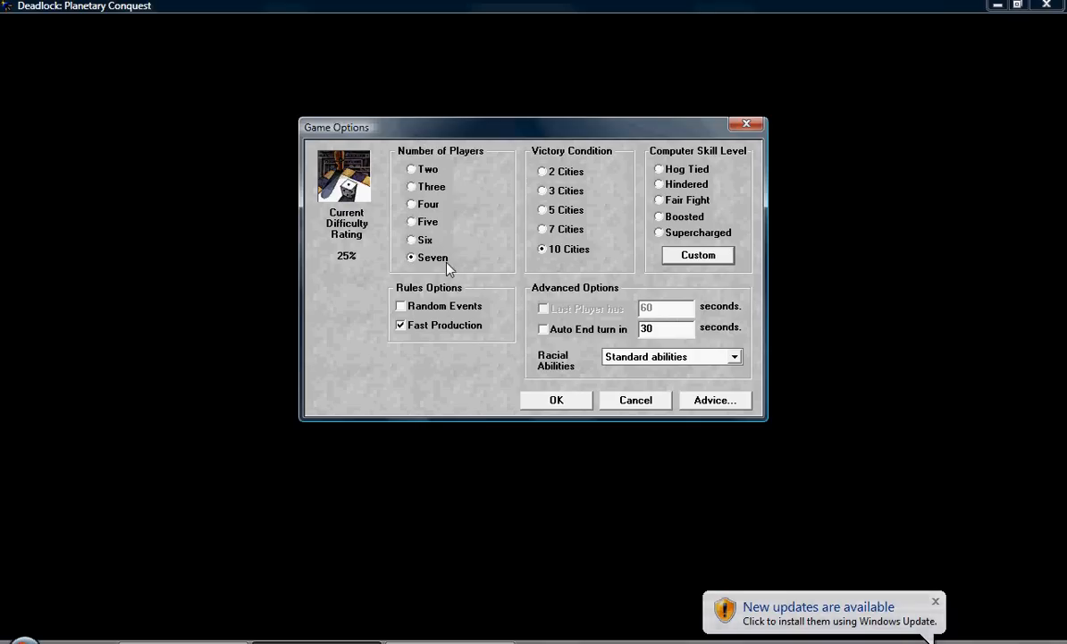
mouse_move(364, 277)
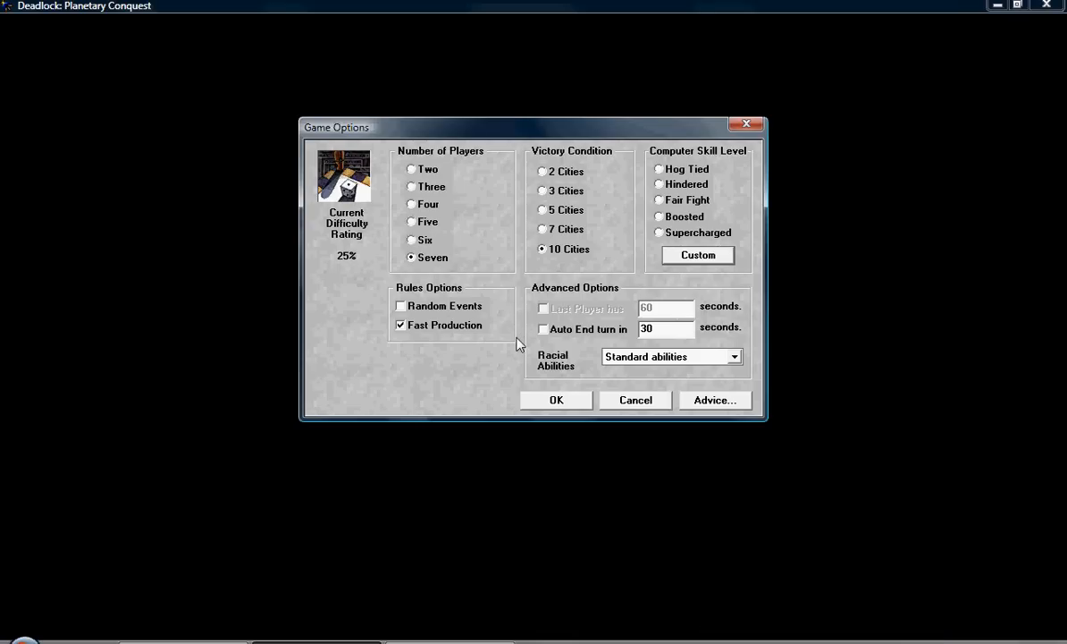
mouse_move(579, 390)
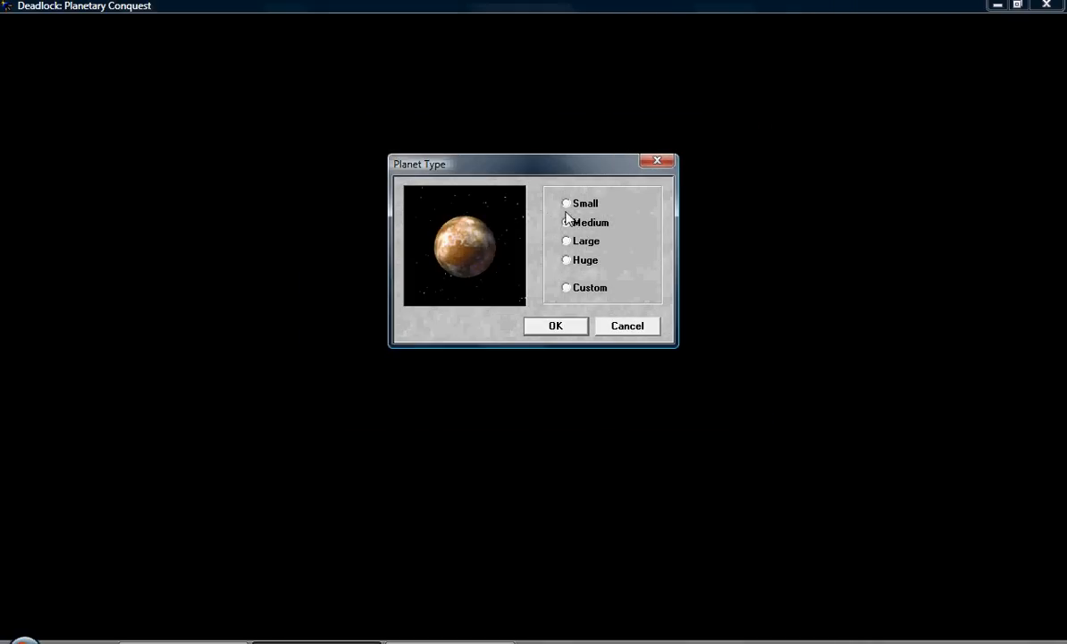
- Choose the 25 by 25 planet size, try dry terrain colours, then settle on tropical
left_click(567, 259)
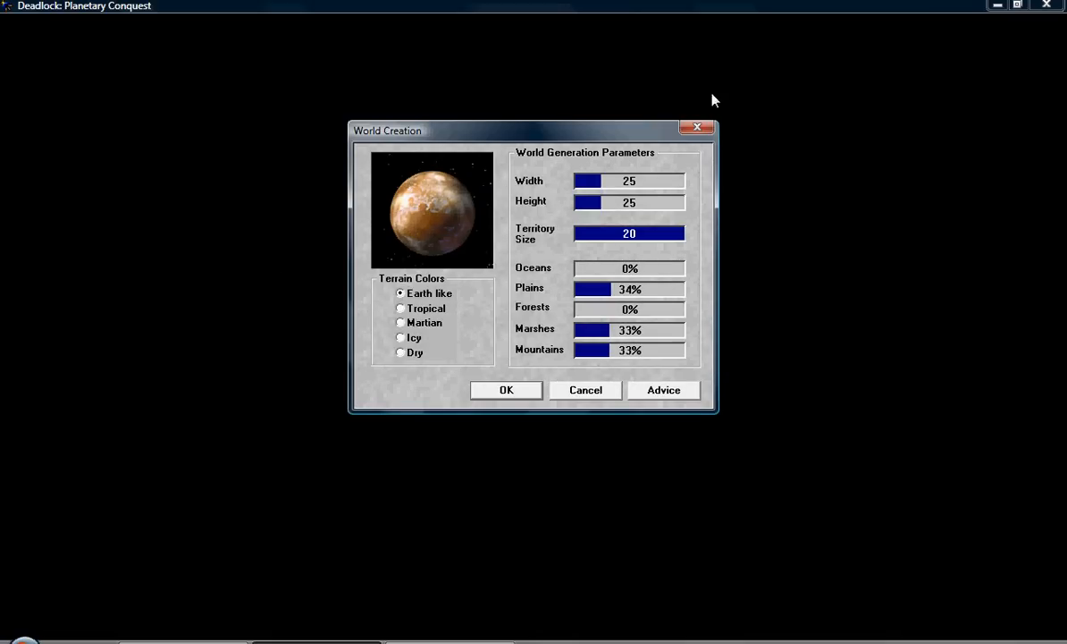
mouse_move(590, 350)
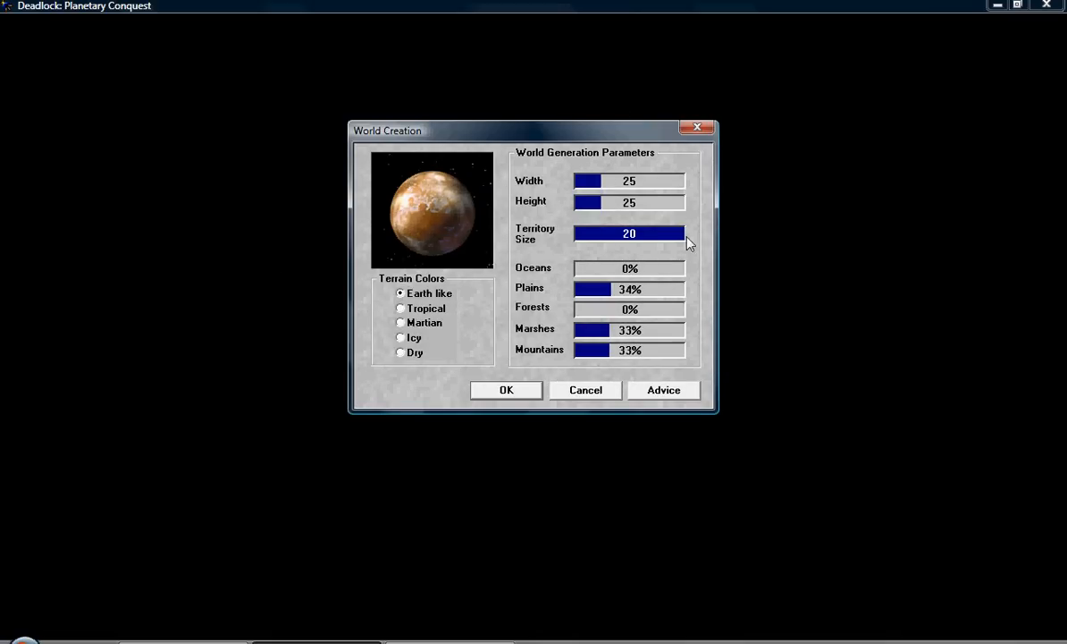
mouse_move(532, 277)
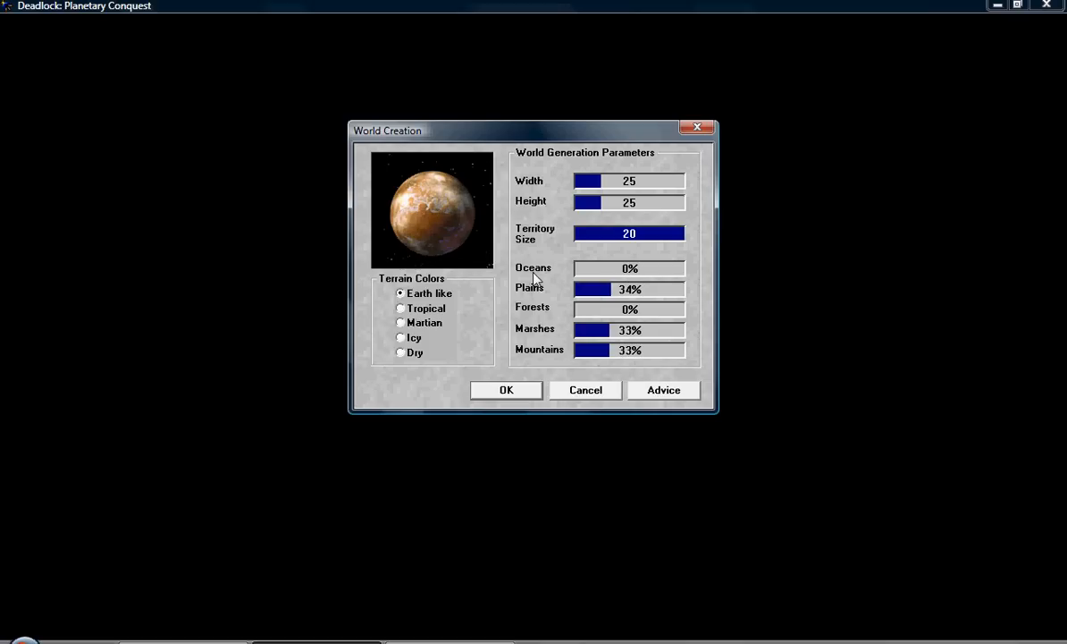
mouse_move(617, 304)
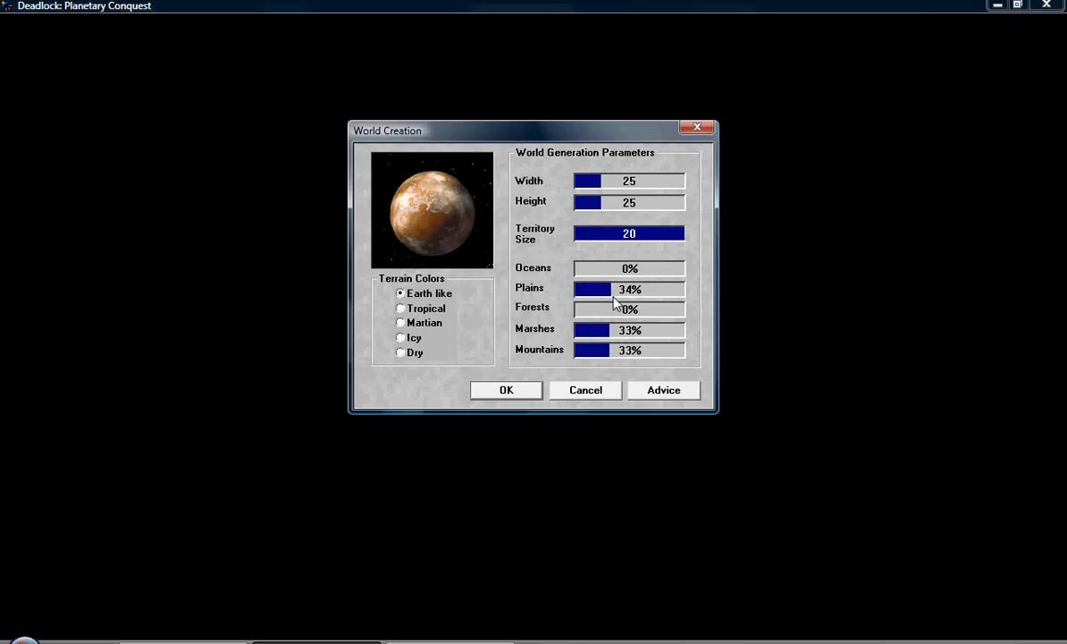
mouse_move(599, 229)
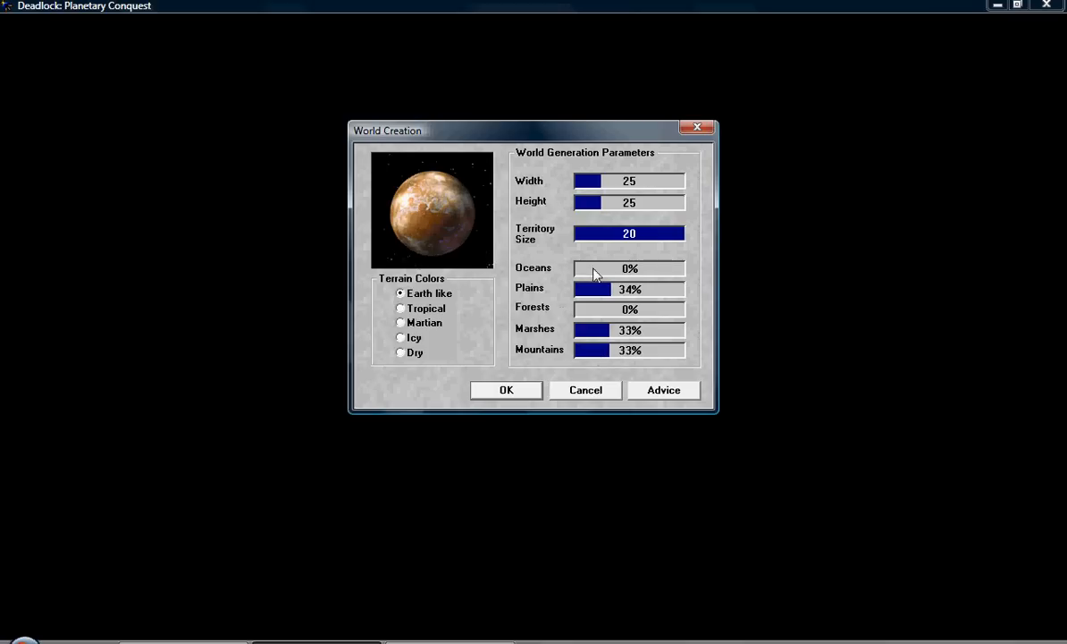
mouse_move(608, 397)
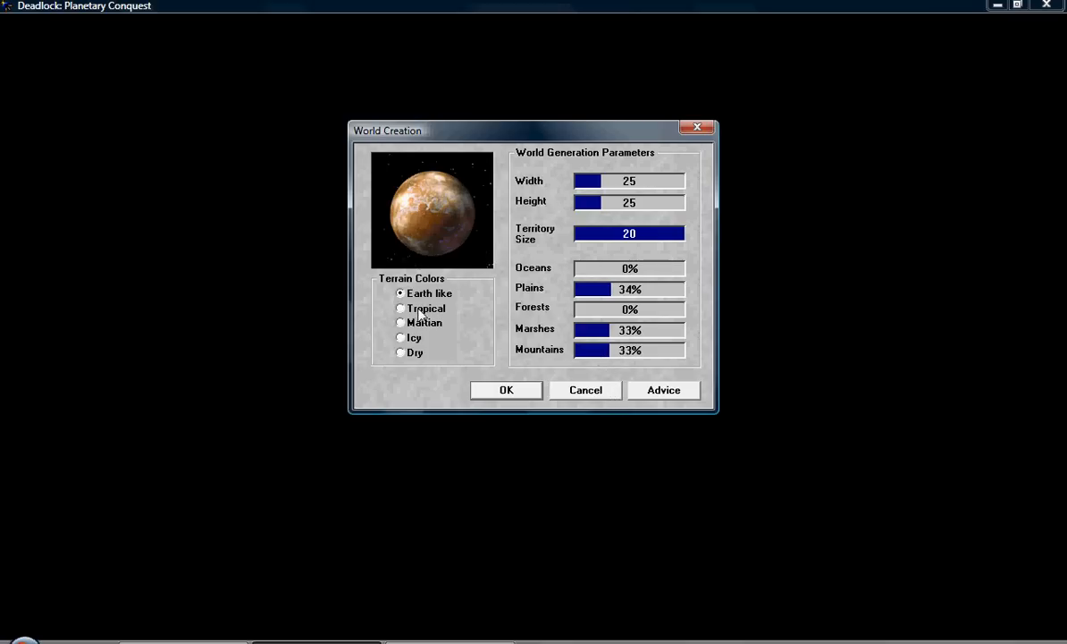
left_click(401, 350)
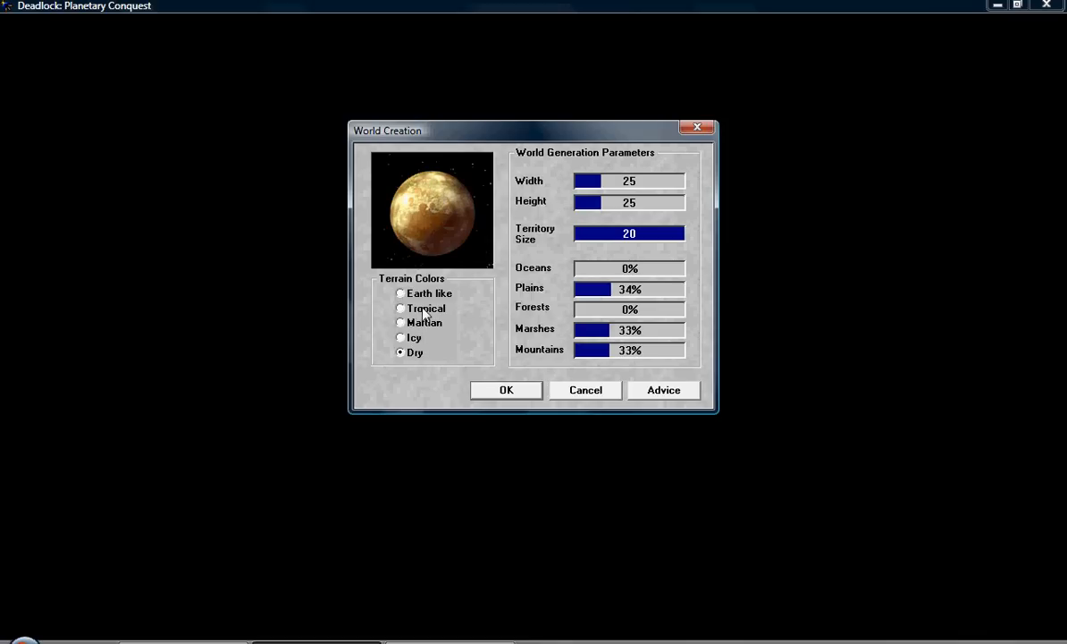
left_click(400, 308)
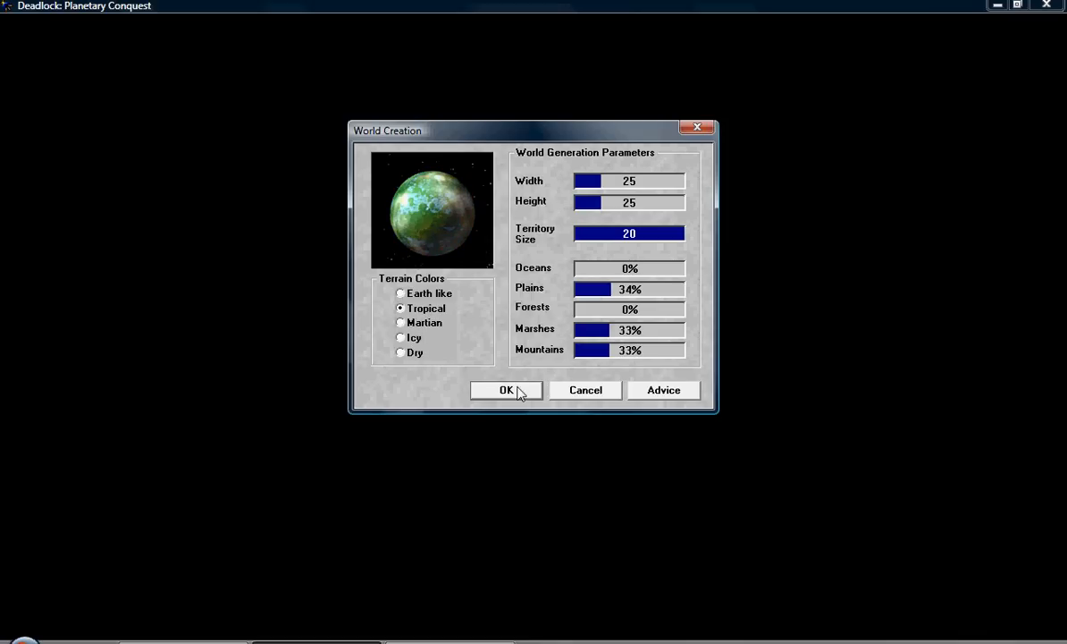
- Accept world creation and preview the Cyth and Human races on the race selection screen
left_click(508, 390)
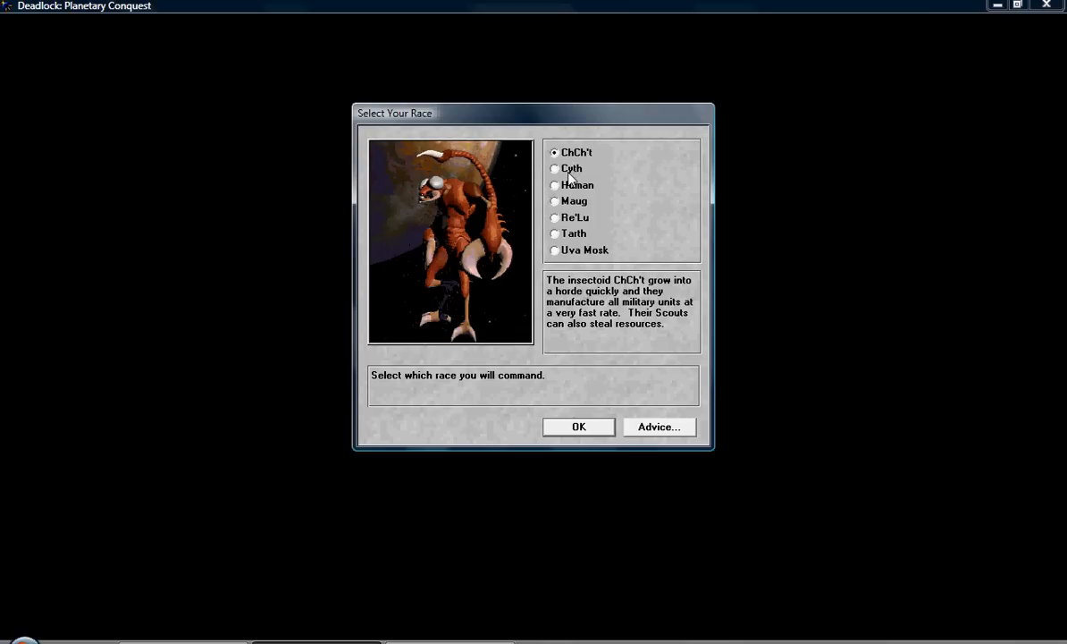
left_click(555, 168)
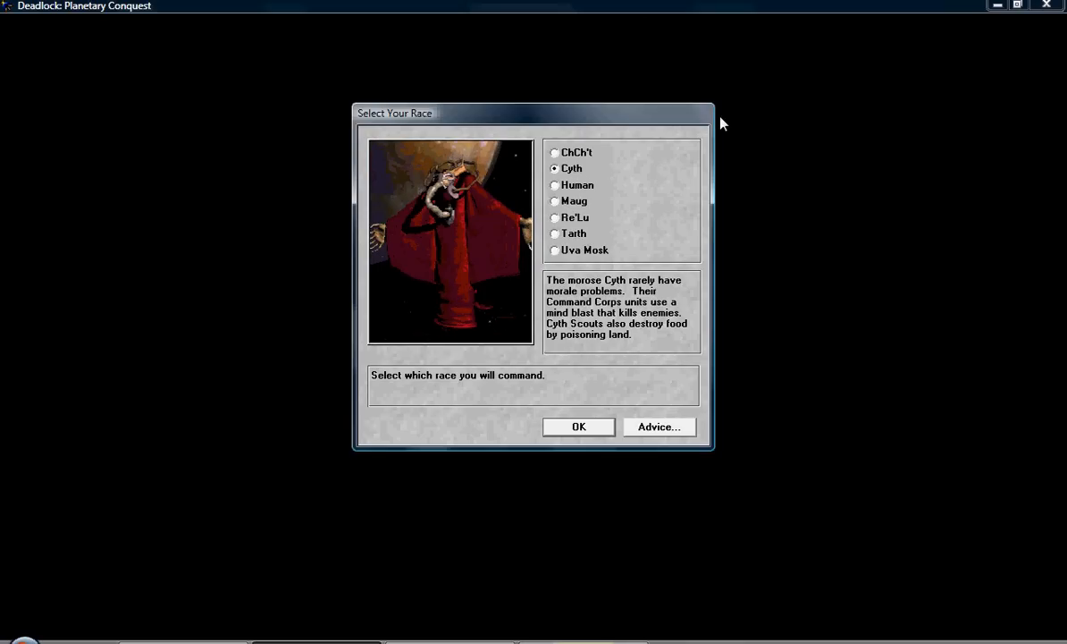
left_click(554, 184)
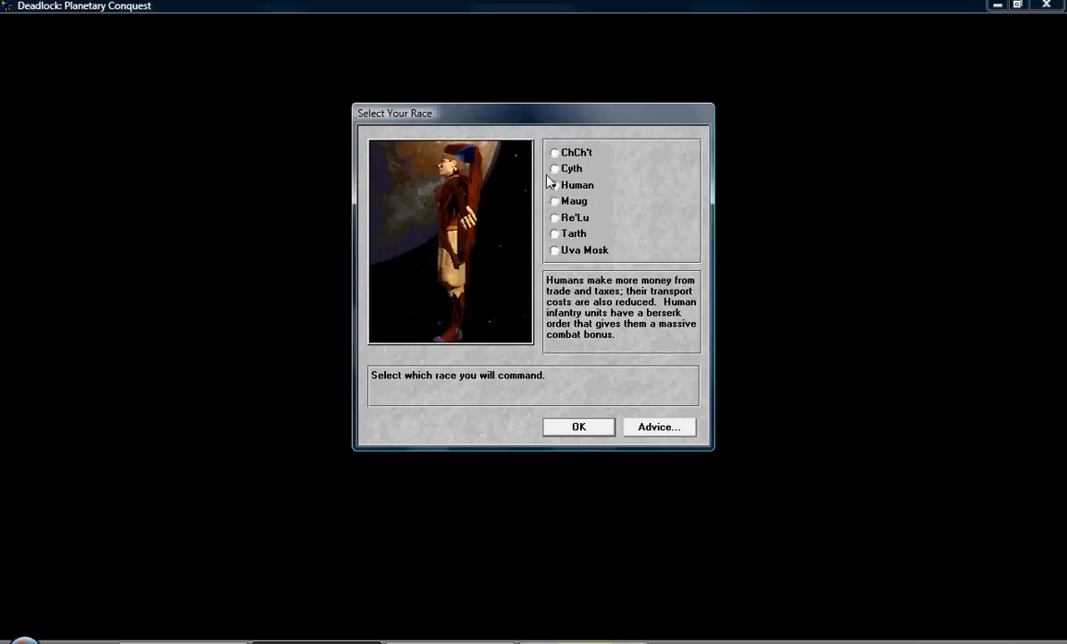
left_click(554, 184)
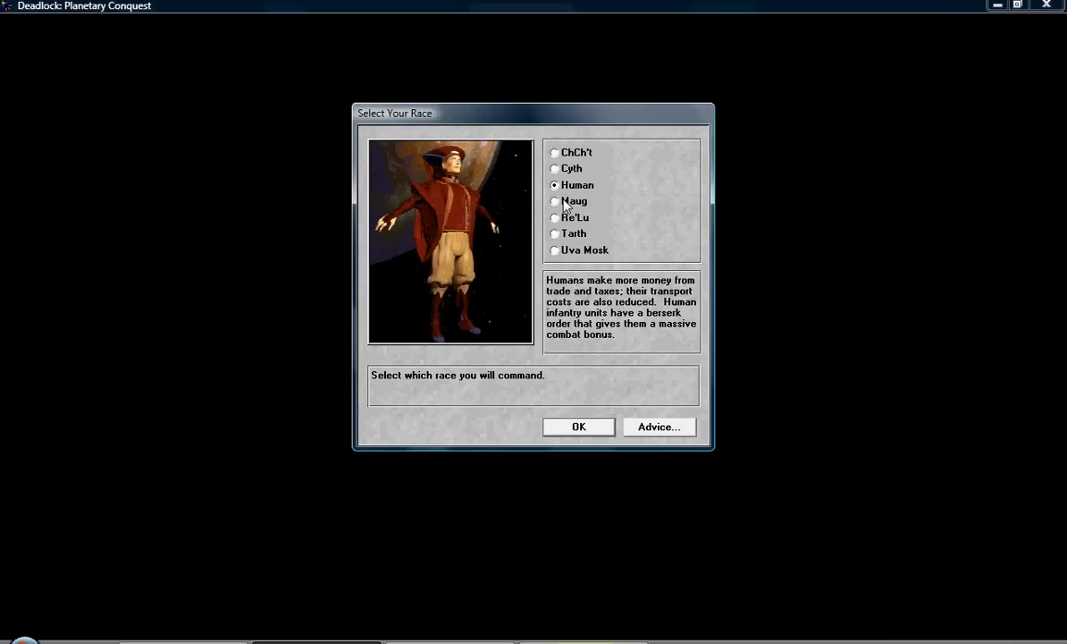
- Preview the Maug, Re'Lu, Tarth, Uva Mosk and ChCh't descriptions, then pick the Tarth
left_click(554, 200)
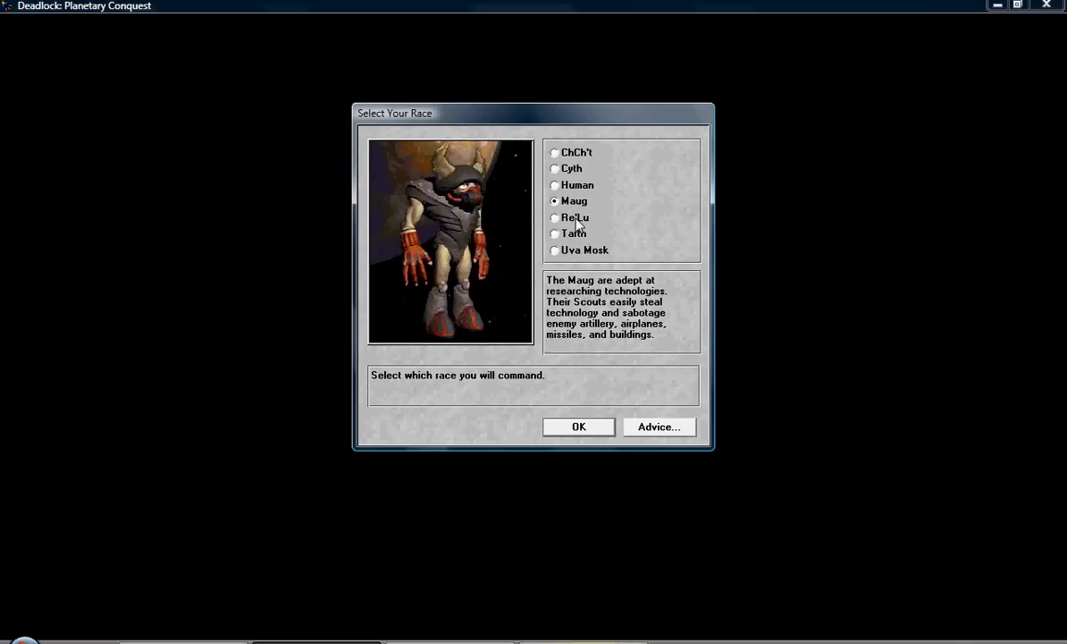
left_click(554, 218)
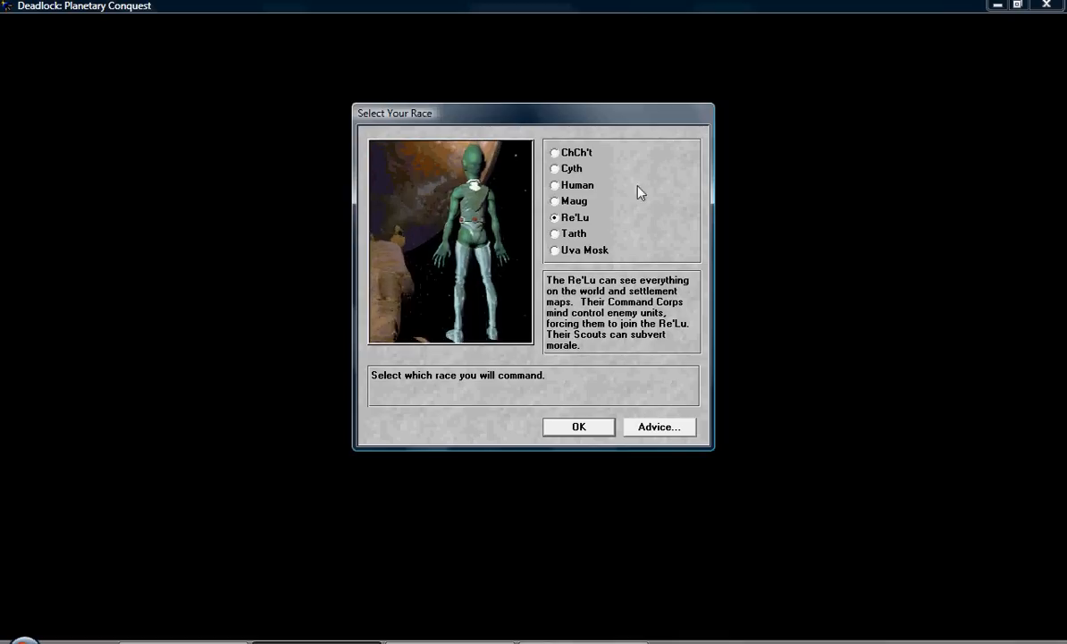
left_click(554, 232)
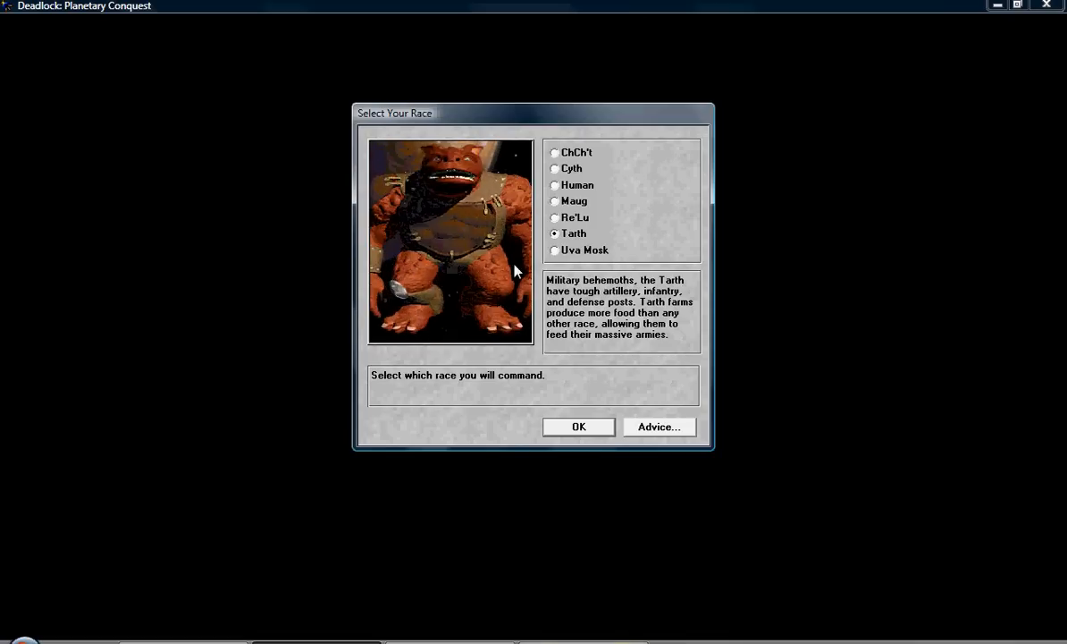
left_click(554, 250)
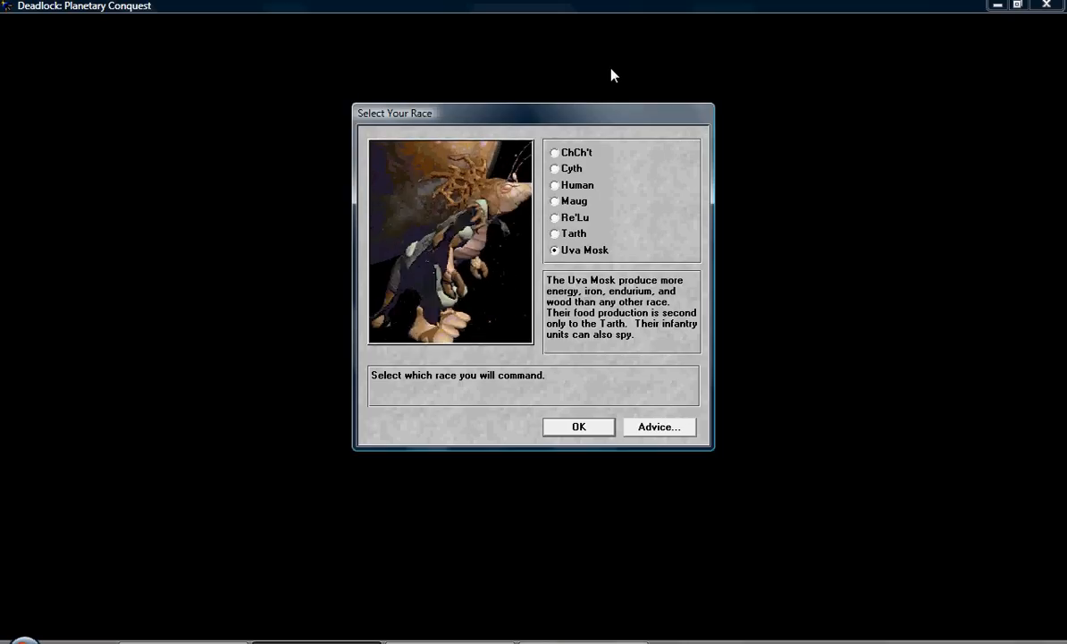
left_click(554, 152)
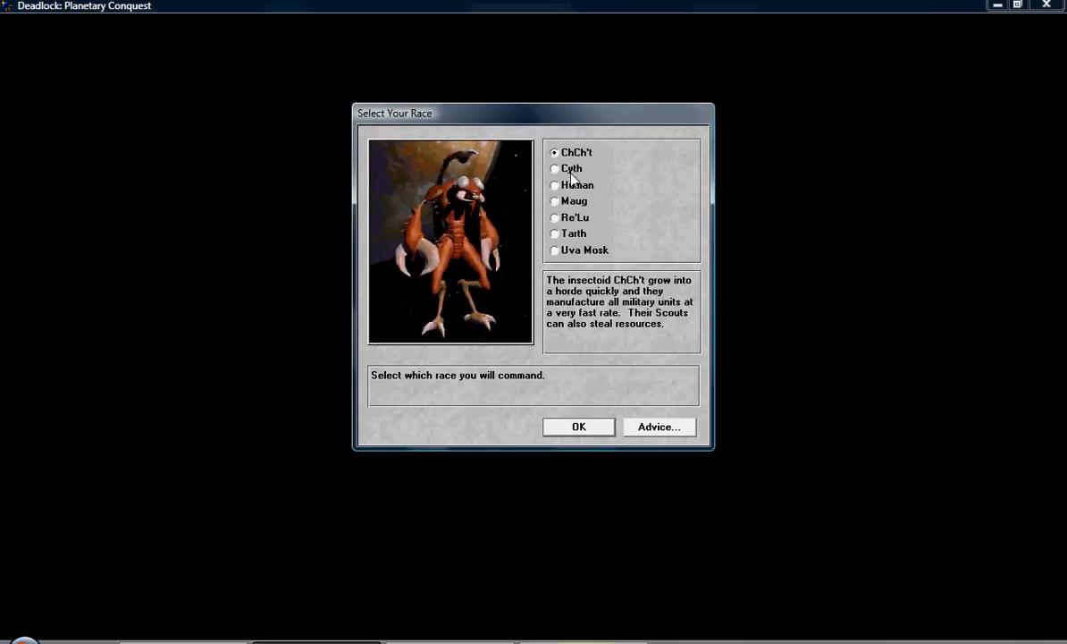
left_click(554, 218)
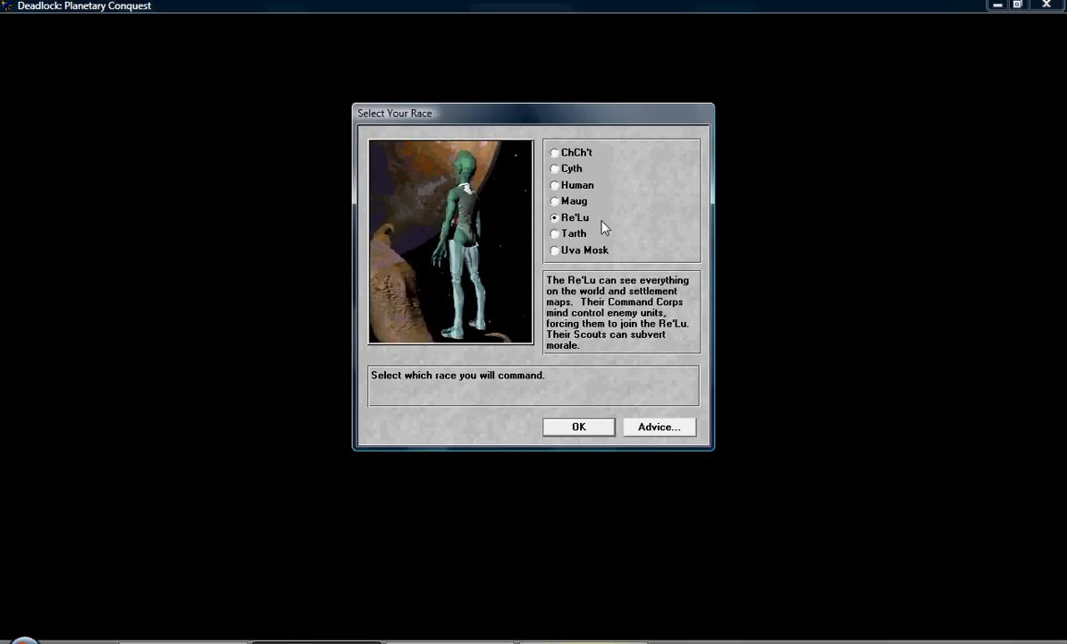
left_click(554, 232)
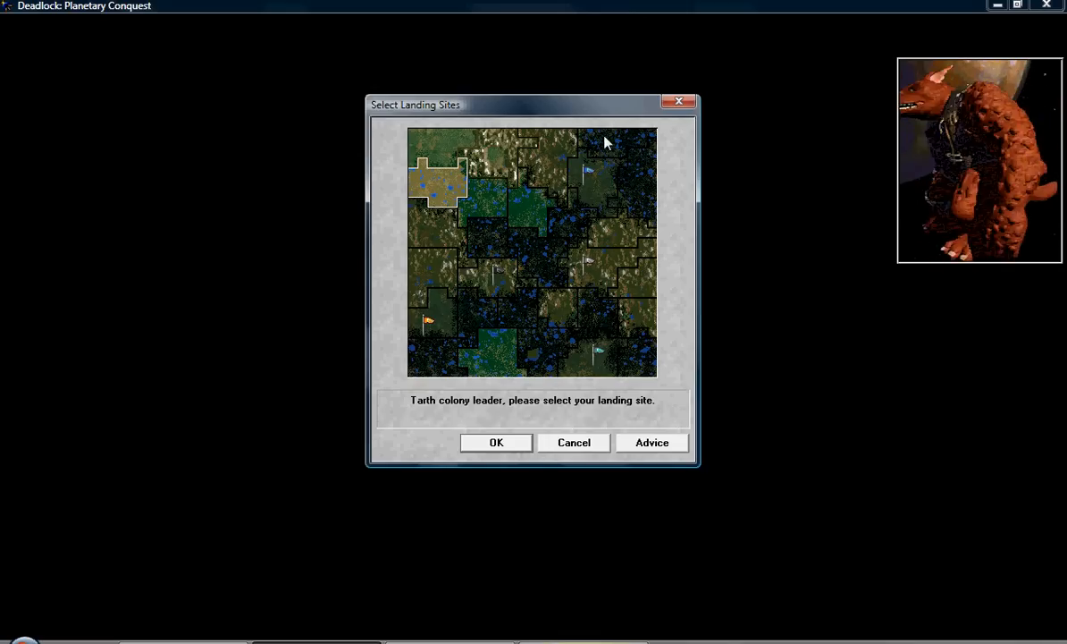
mouse_move(635, 311)
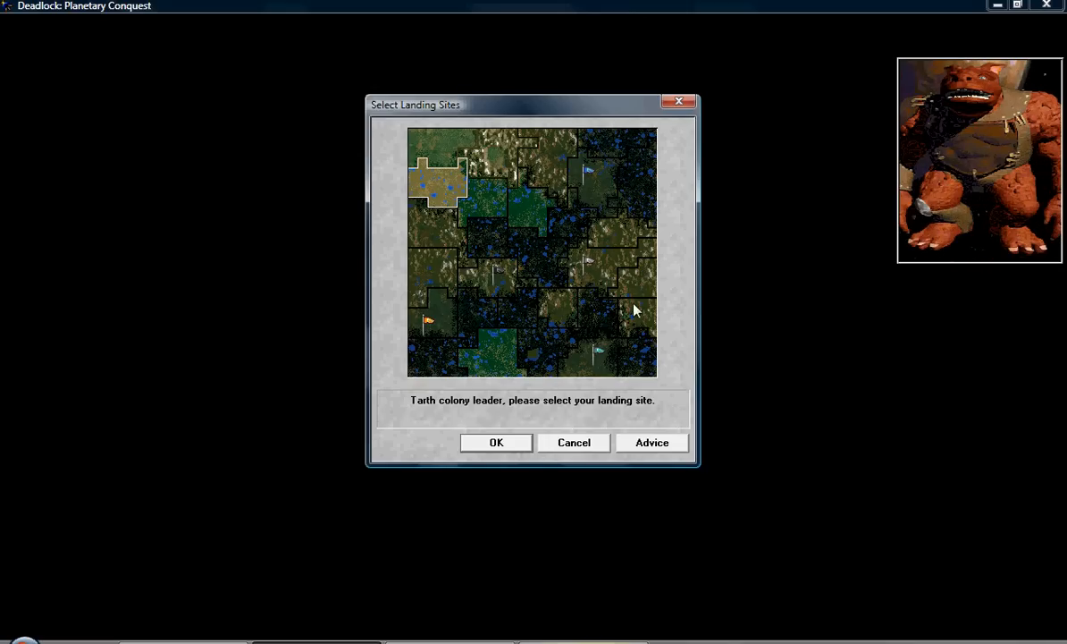
mouse_move(482, 146)
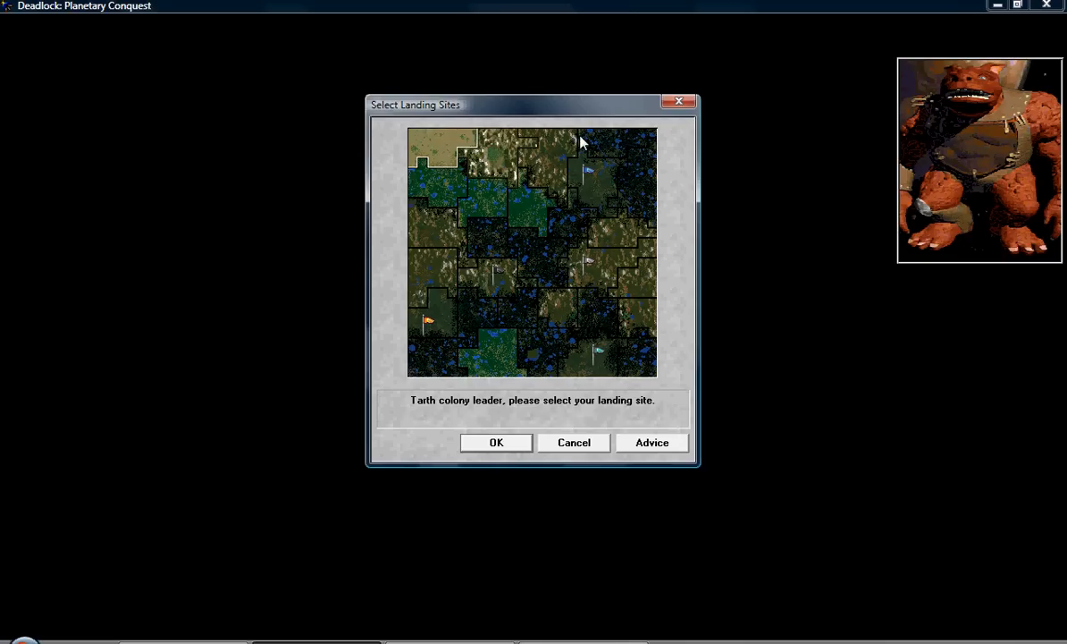
mouse_move(401, 125)
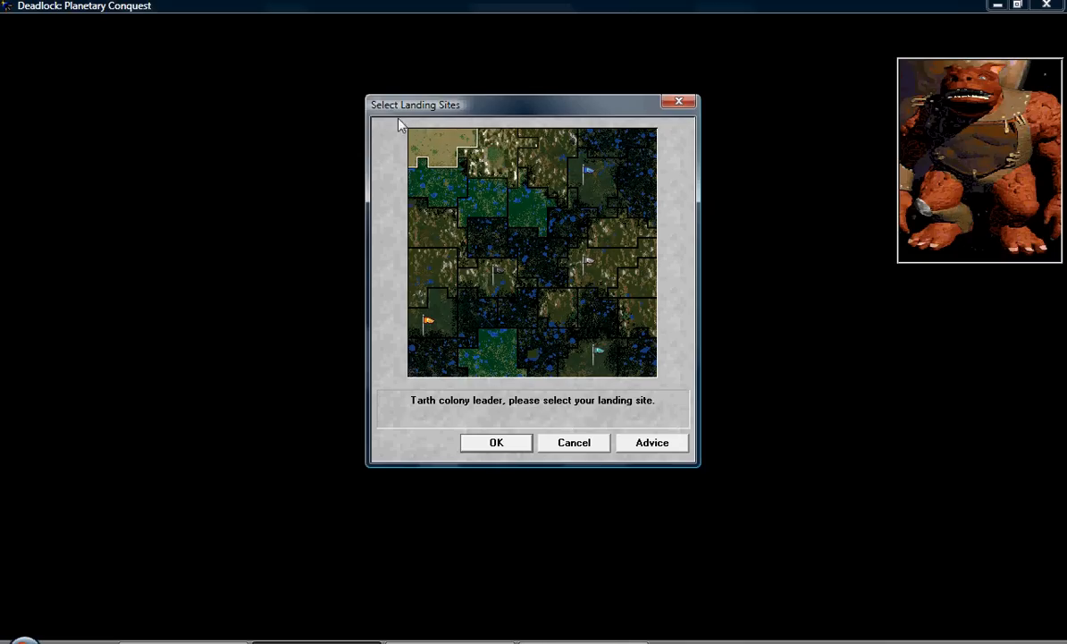
mouse_move(565, 215)
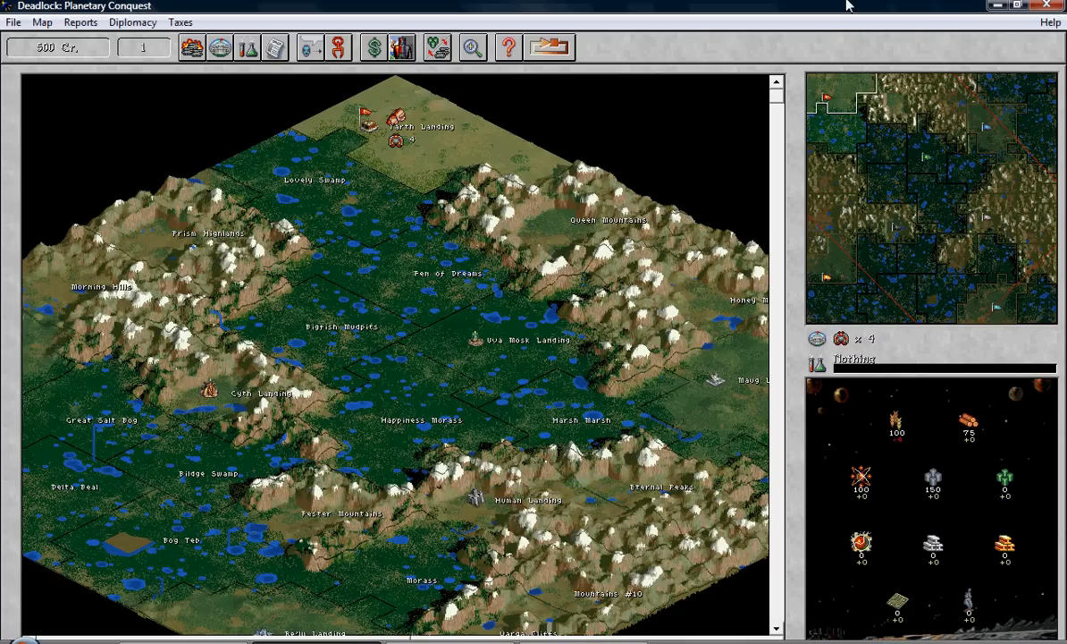
mouse_move(54, 562)
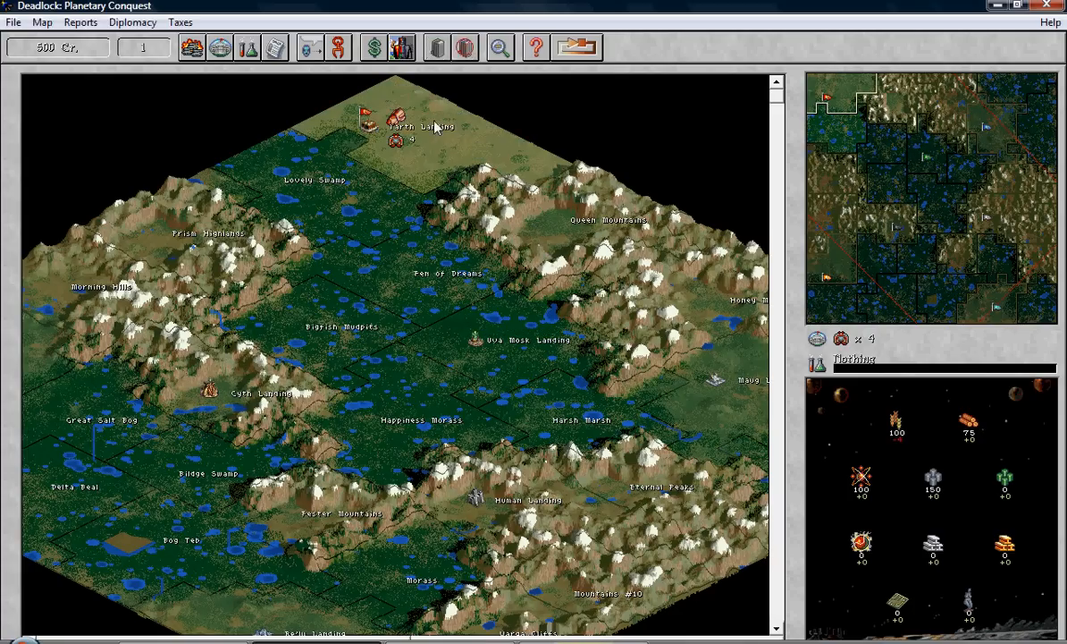
- Enter the Tarth Landing settlement close-up from the world map
double_click(393, 122)
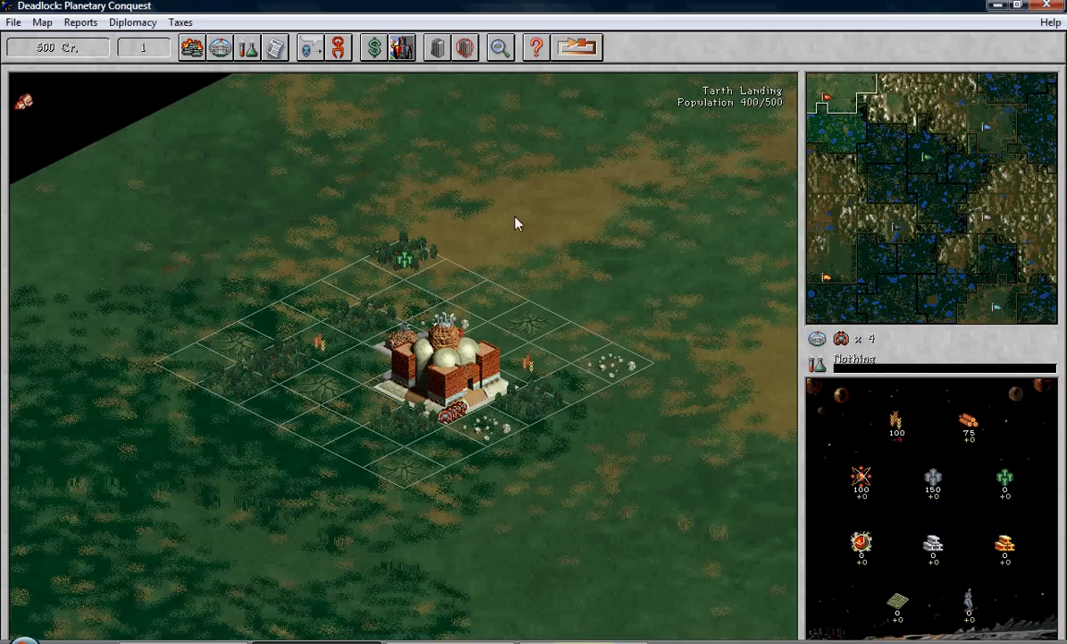
mouse_move(454, 386)
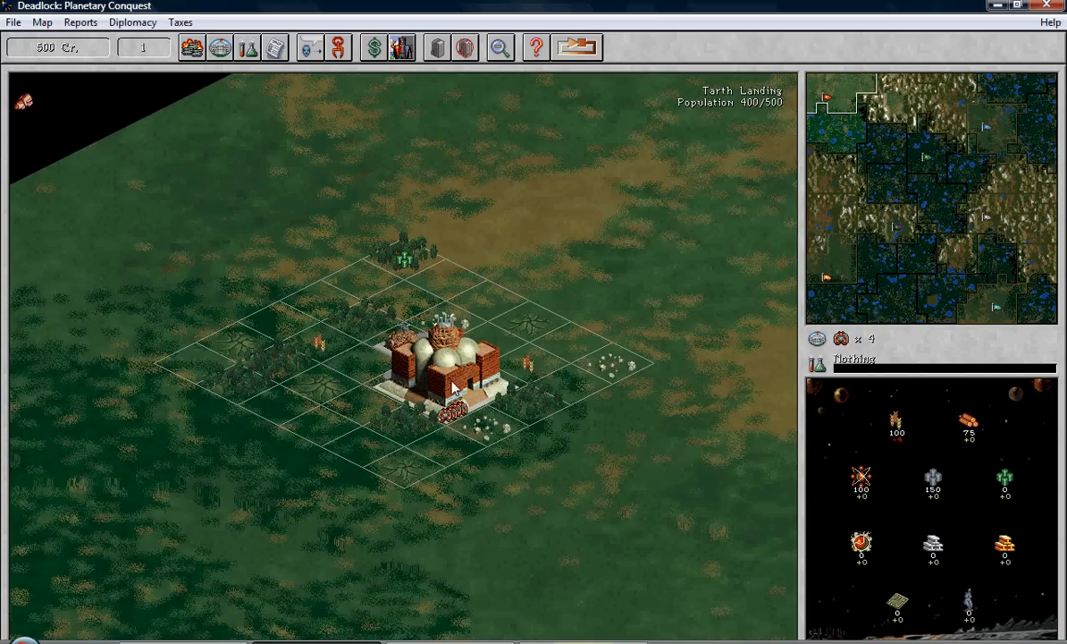
double_click(450, 376)
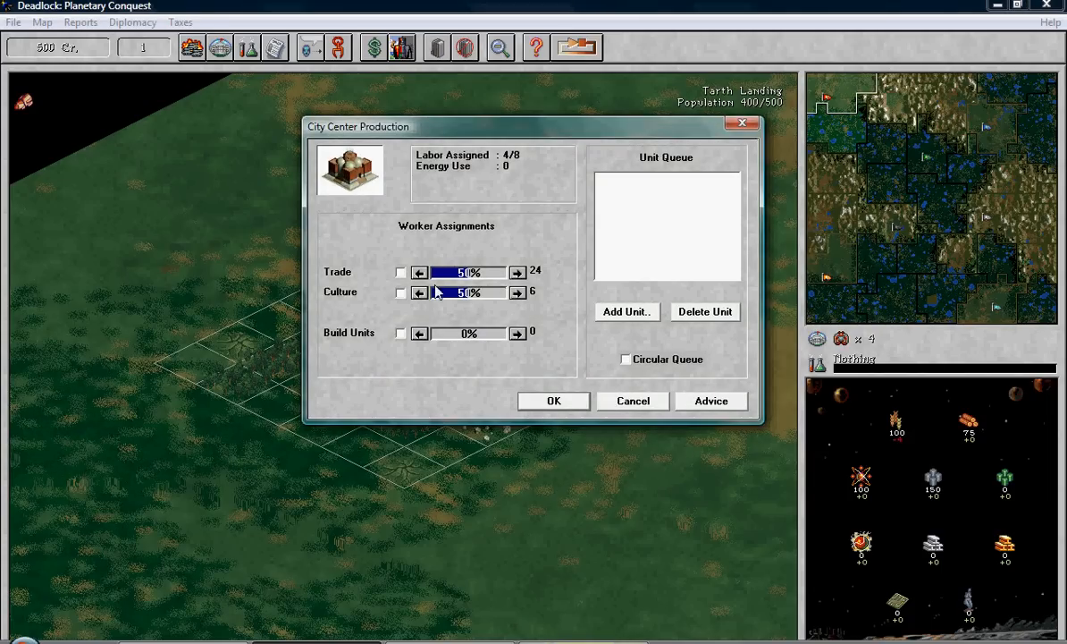
left_click(625, 311)
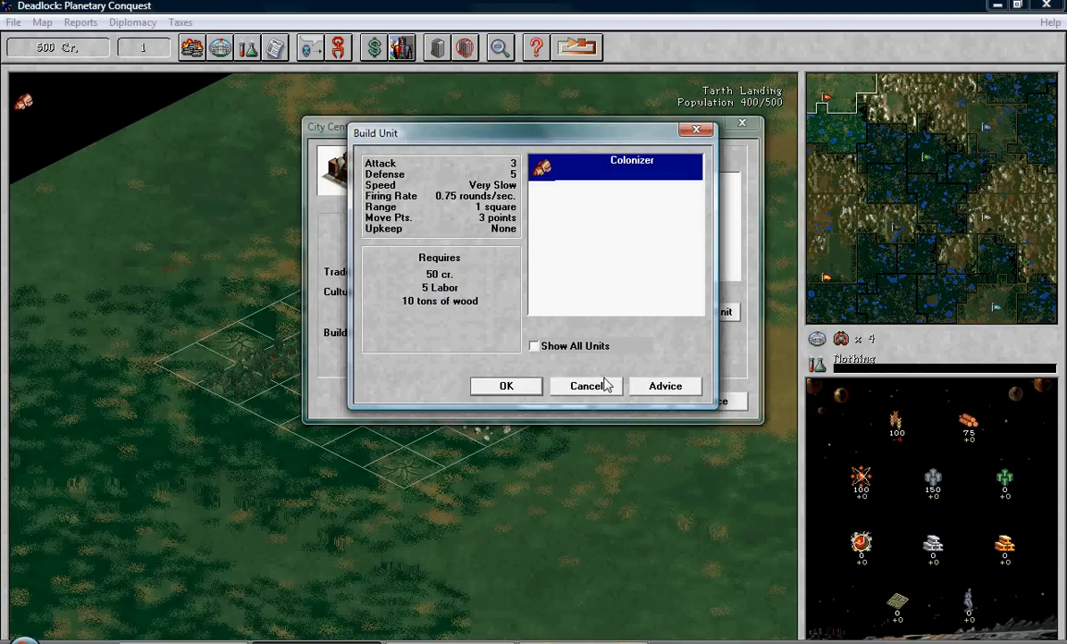
left_click(587, 386)
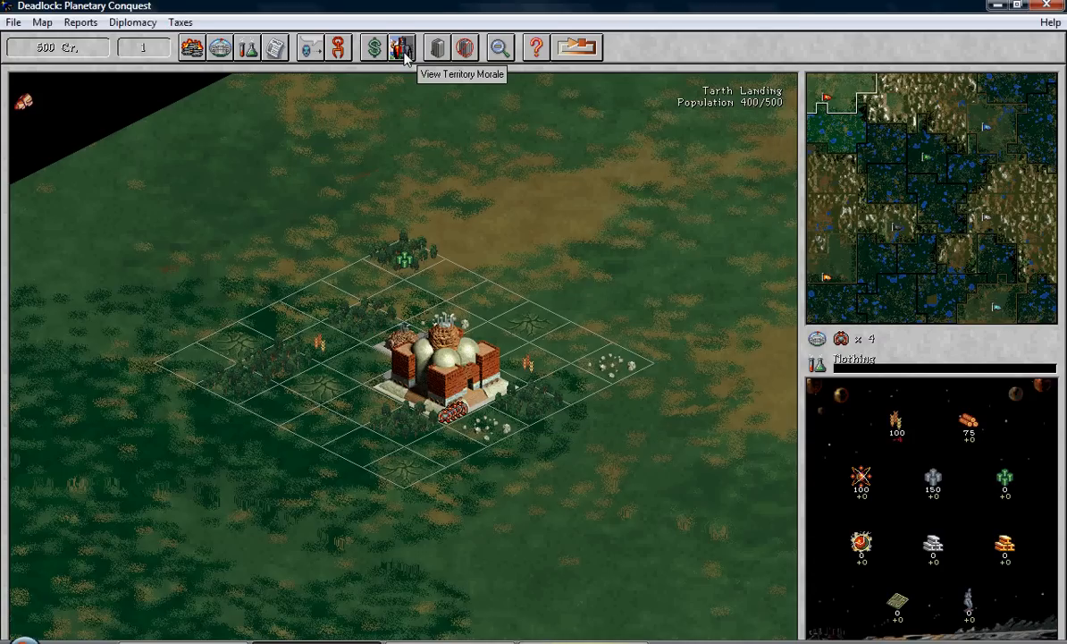
- Check Tarth Landing's morale report, close it, and bring it up again
left_click(400, 46)
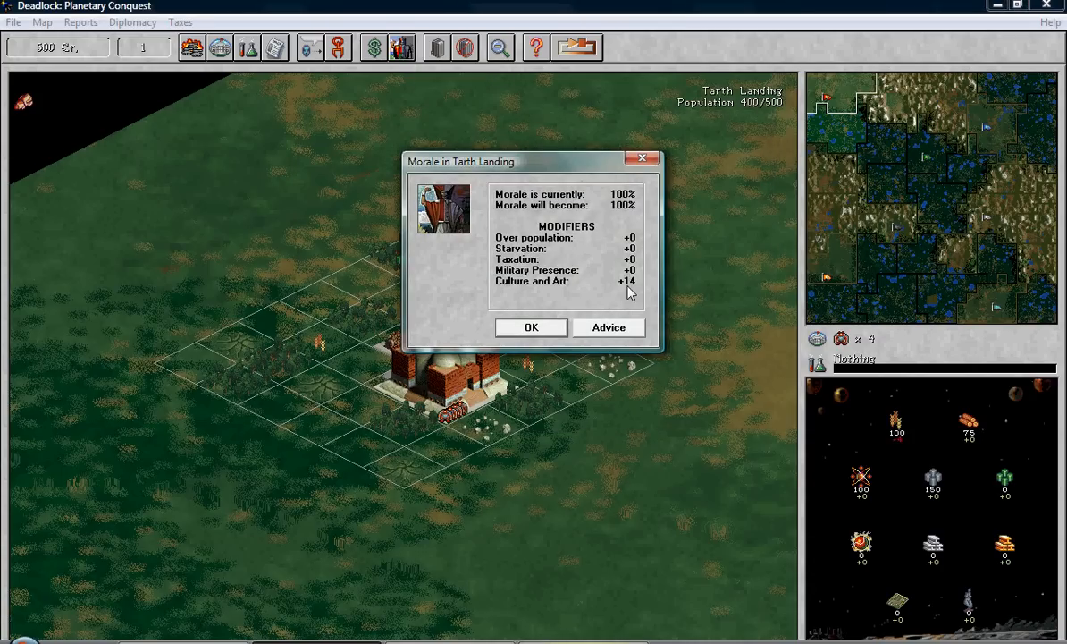
mouse_move(569, 313)
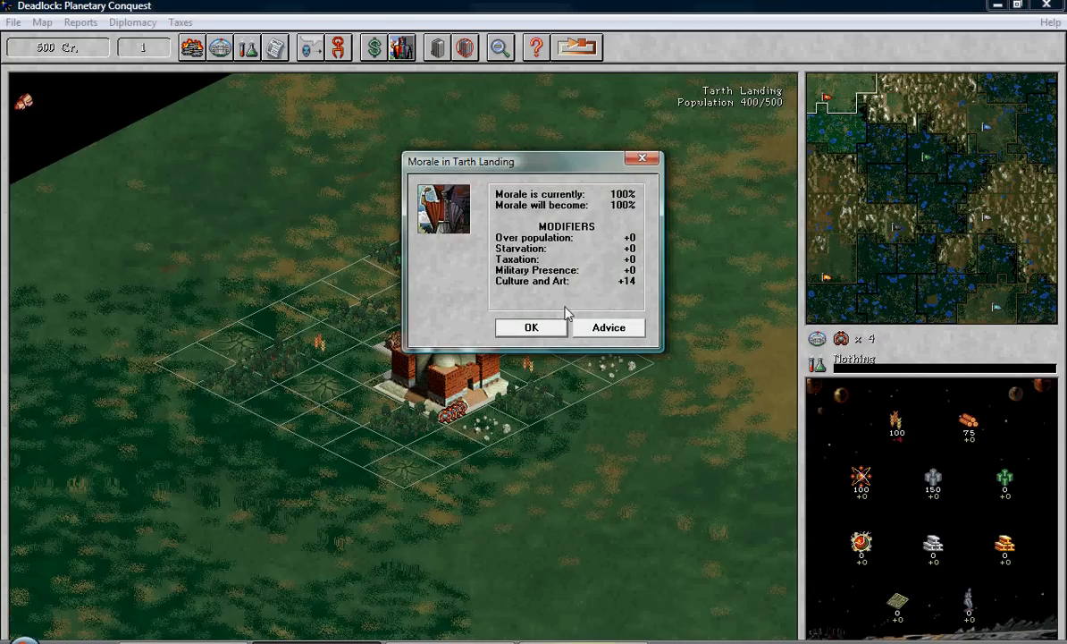
left_click(529, 326)
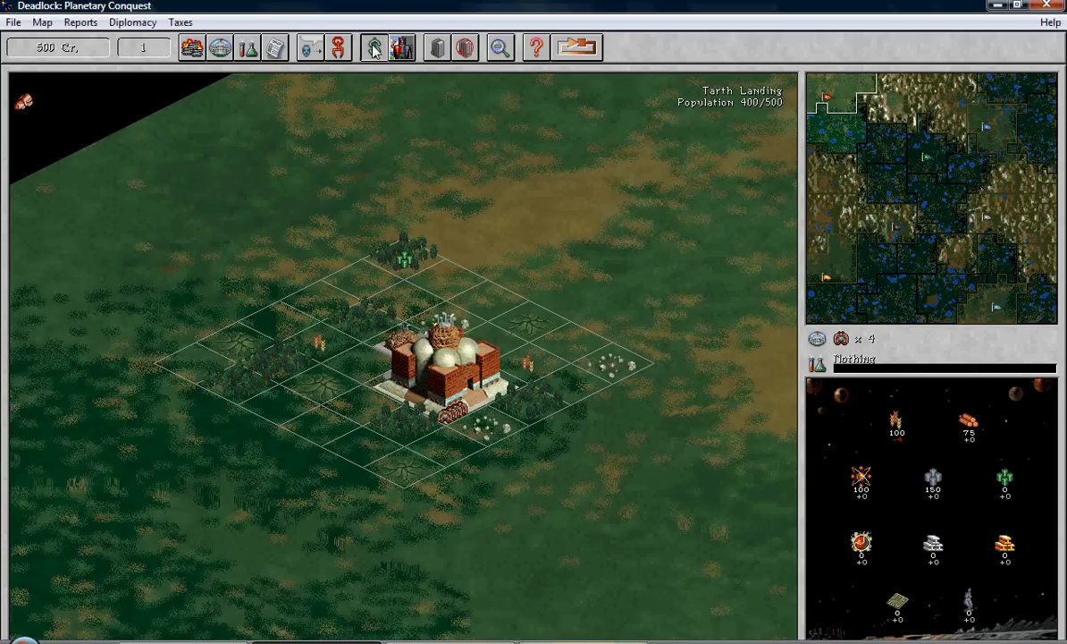
left_click(372, 46)
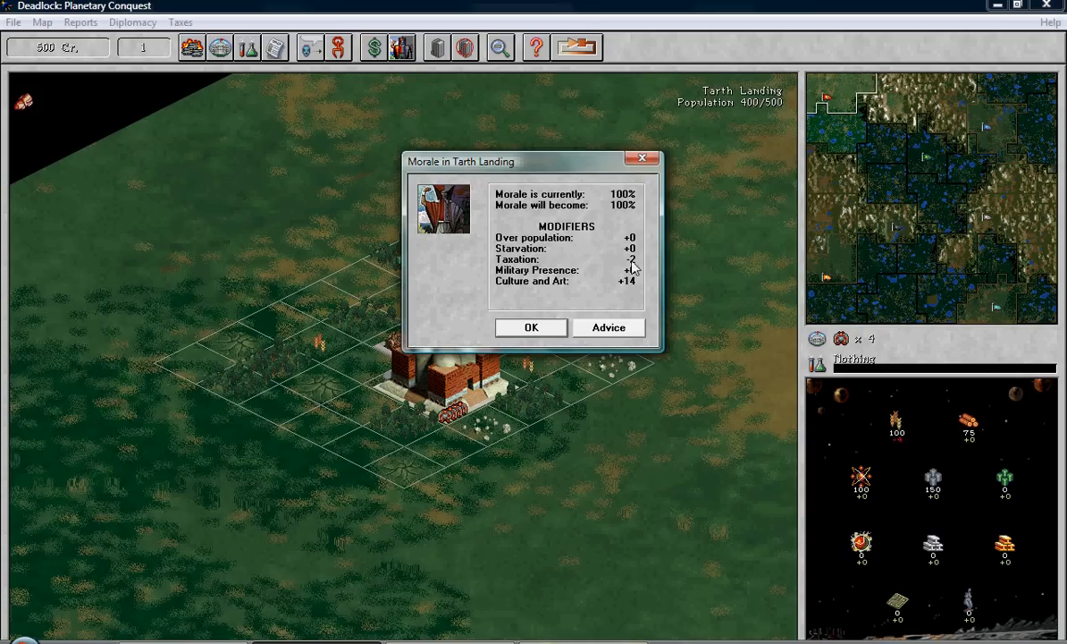
mouse_move(641, 157)
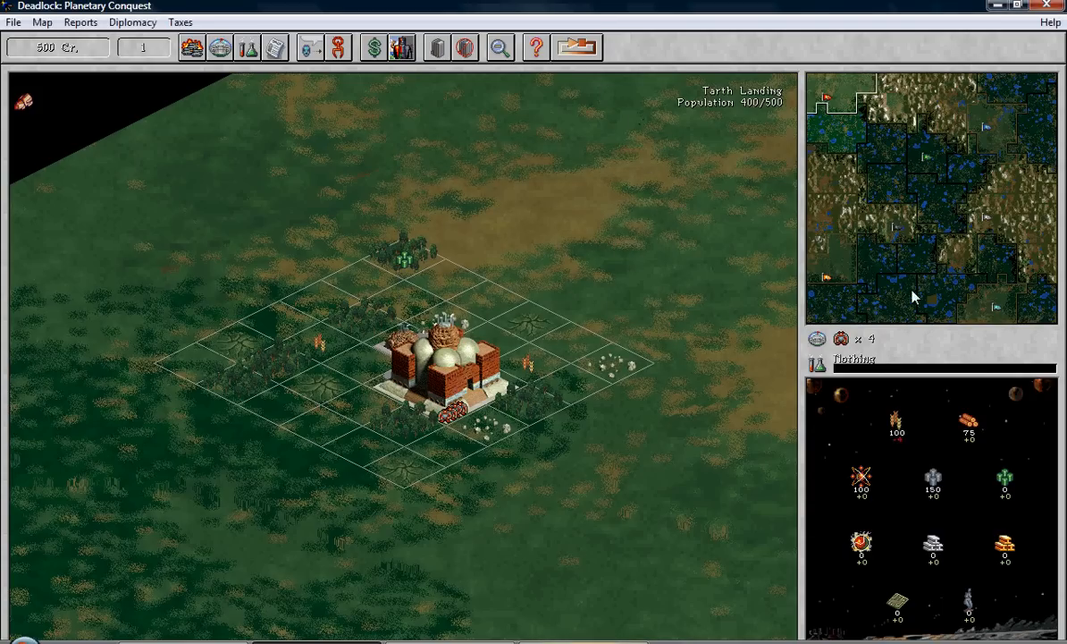
mouse_move(825, 634)
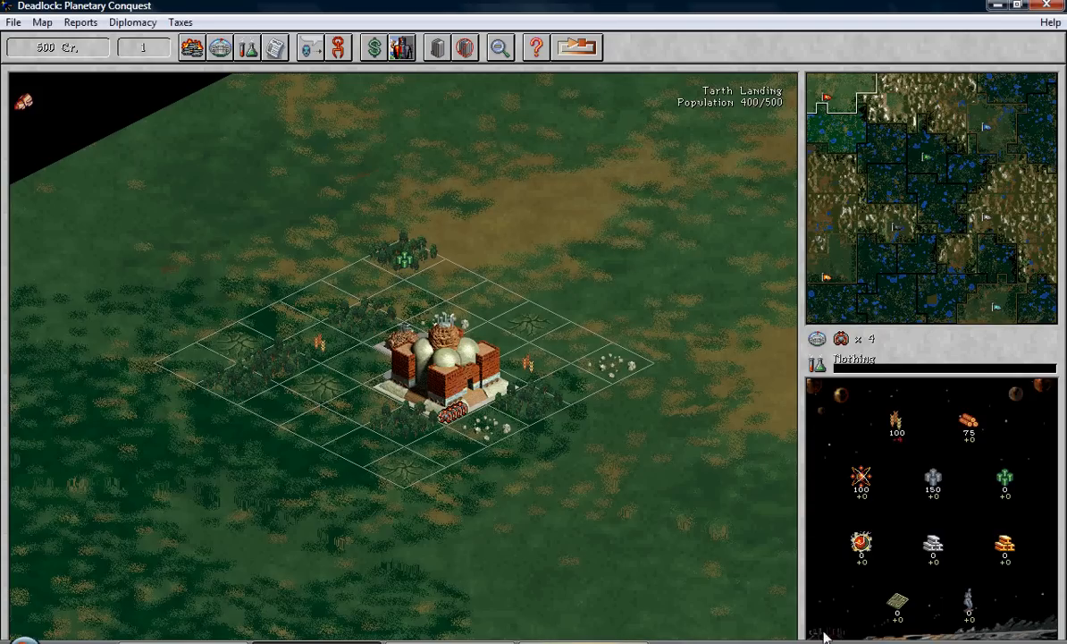
mouse_move(901, 450)
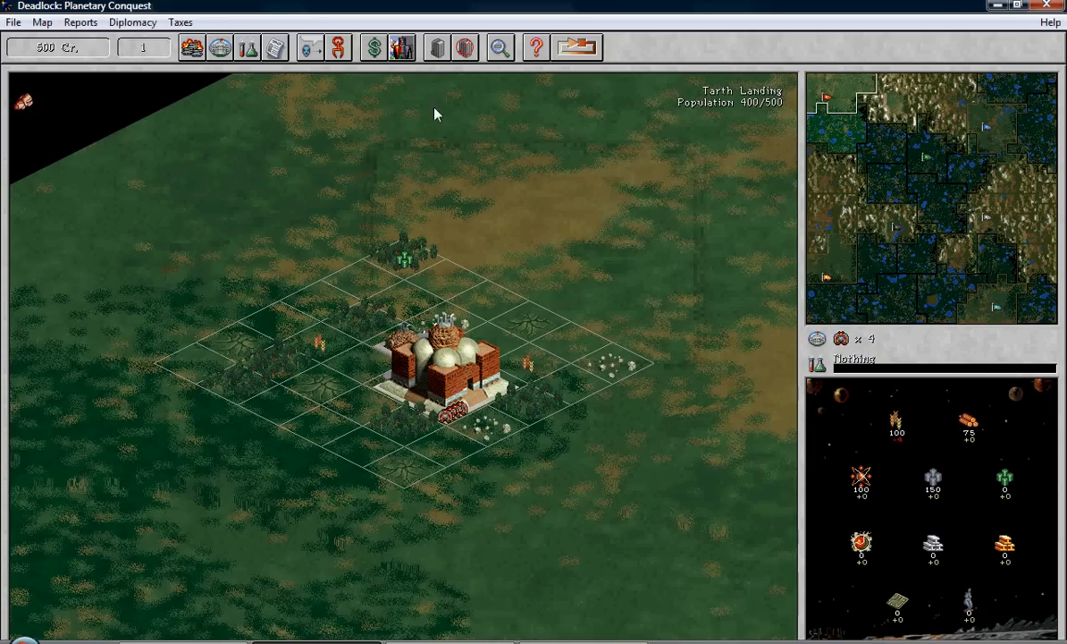
mouse_move(403, 343)
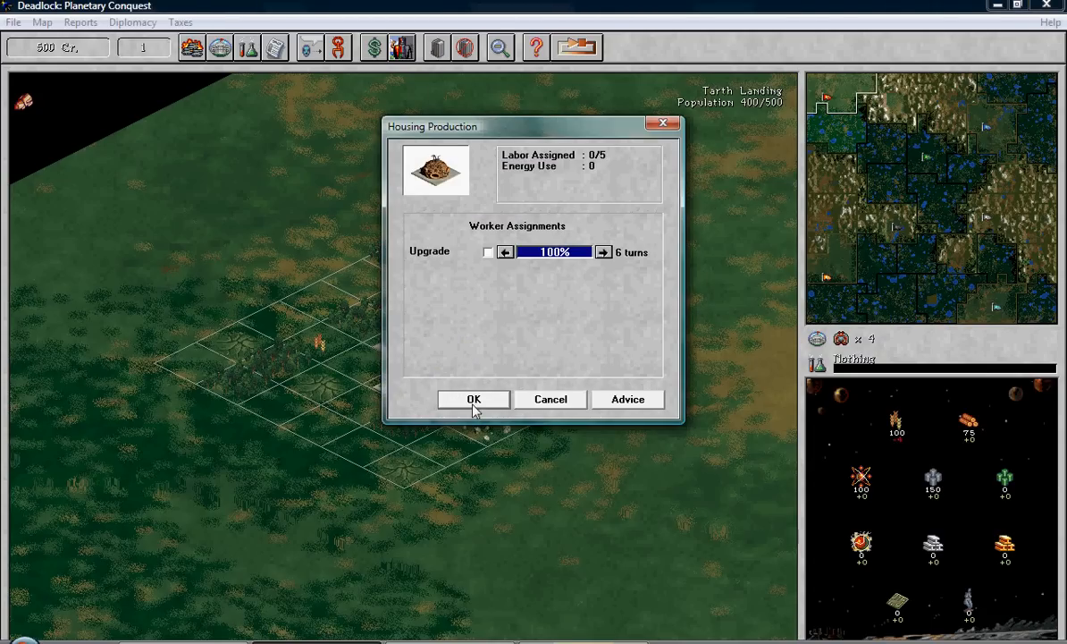
- Confirm the housing upgrade assignment and survey the Fertile Clear Plains tile beside the capitol
left_click(474, 399)
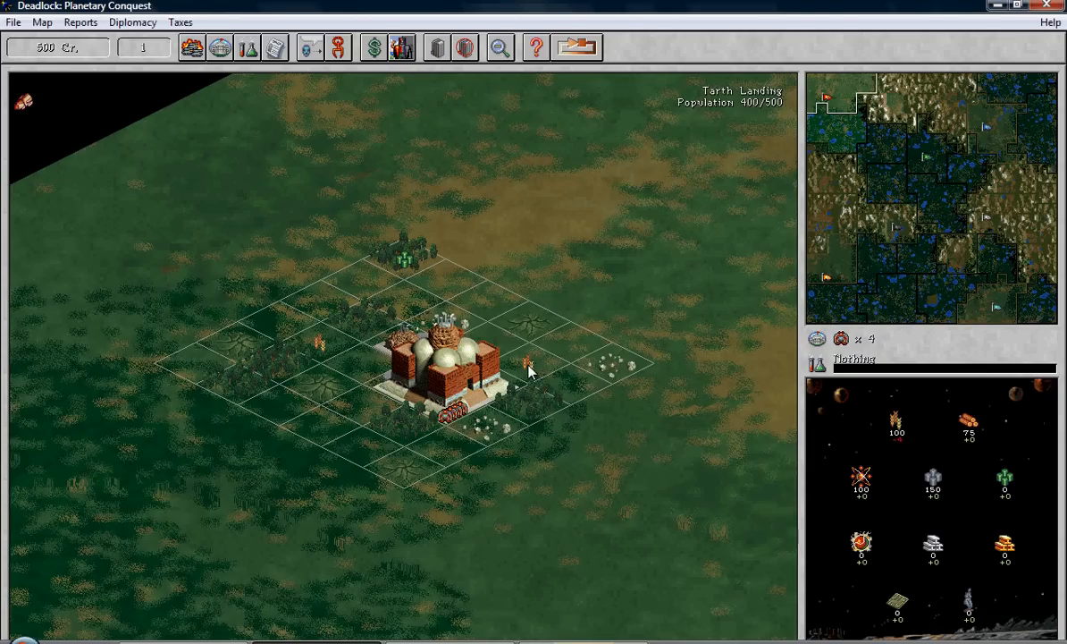
left_click(527, 367)
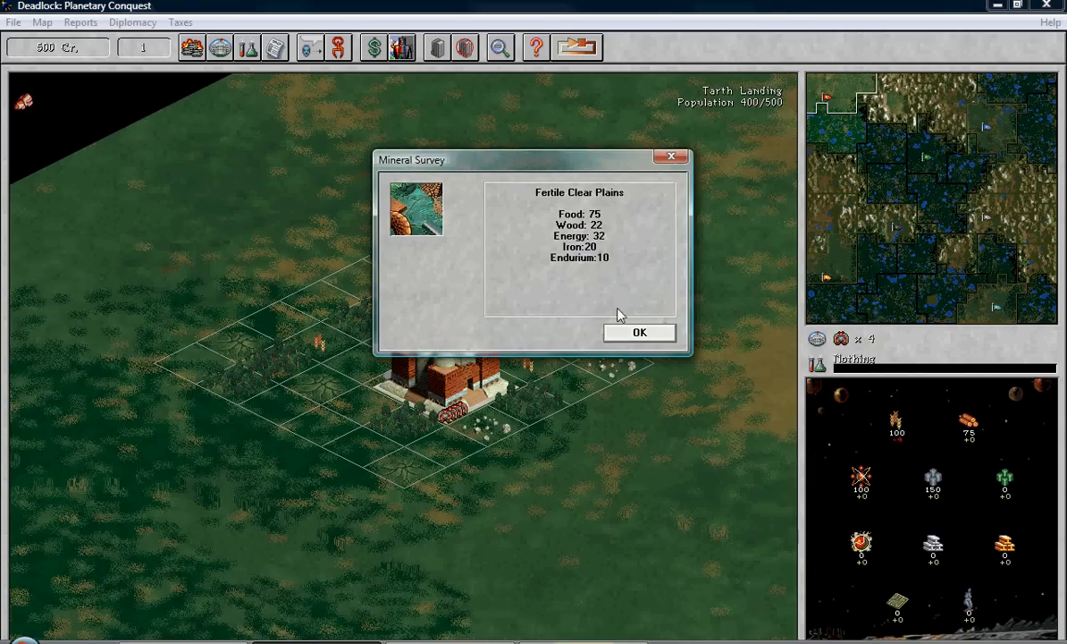
left_click(639, 331)
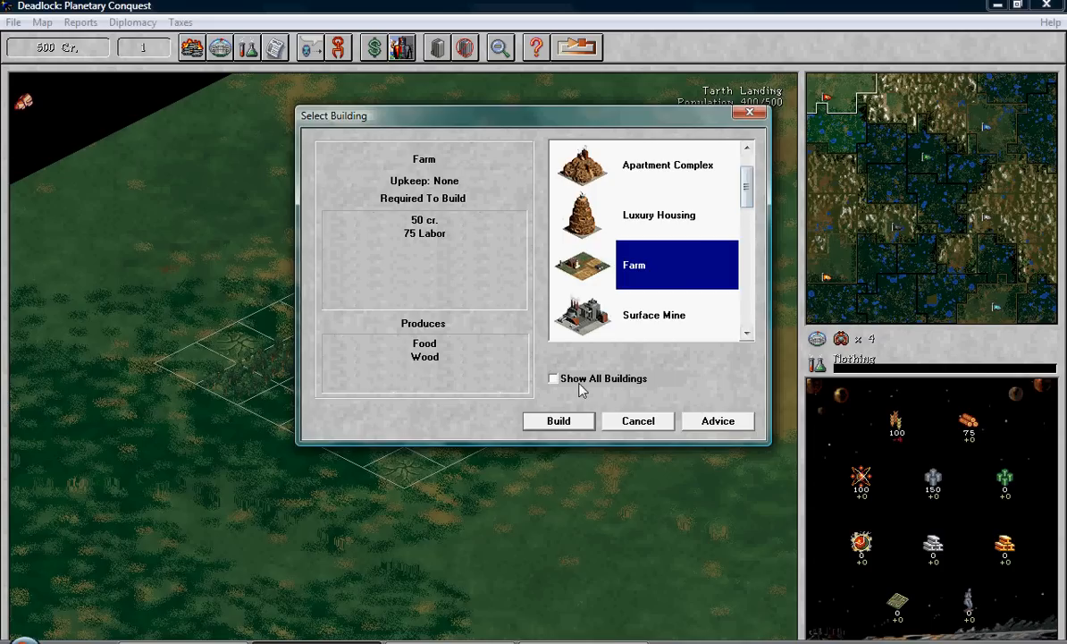
- Build a farm on the plains with extra workers so it finishes in one turn
left_click(558, 422)
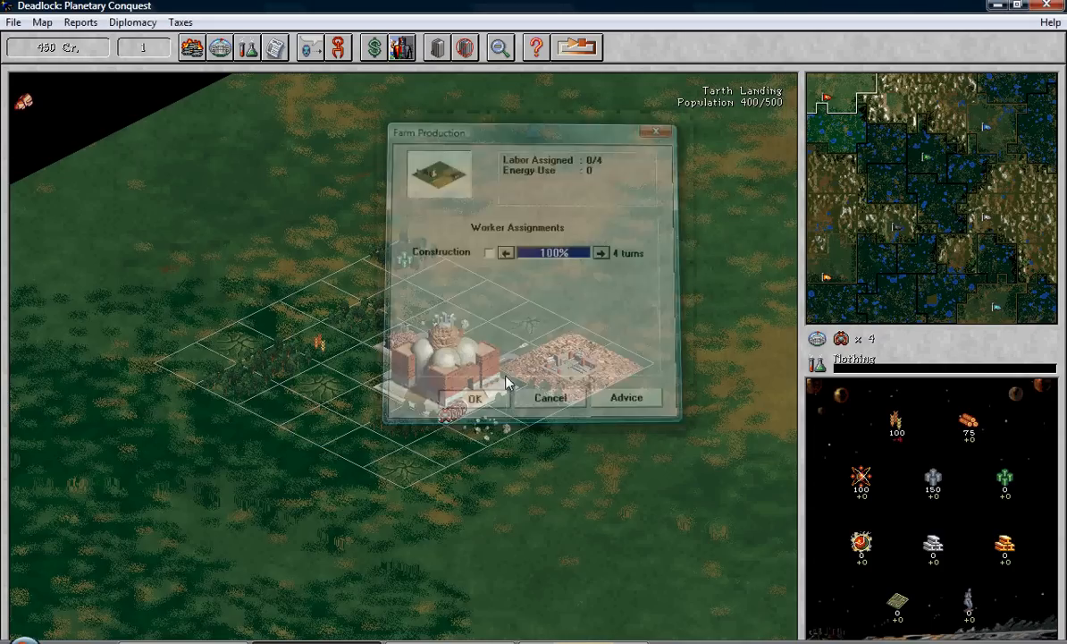
left_click(602, 252)
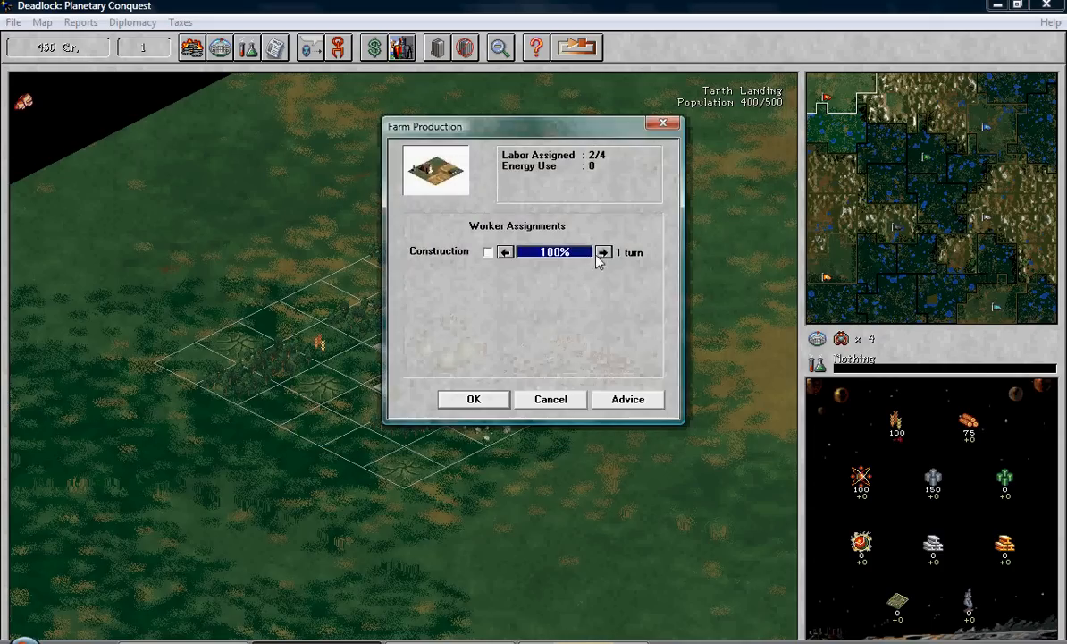
left_click(474, 399)
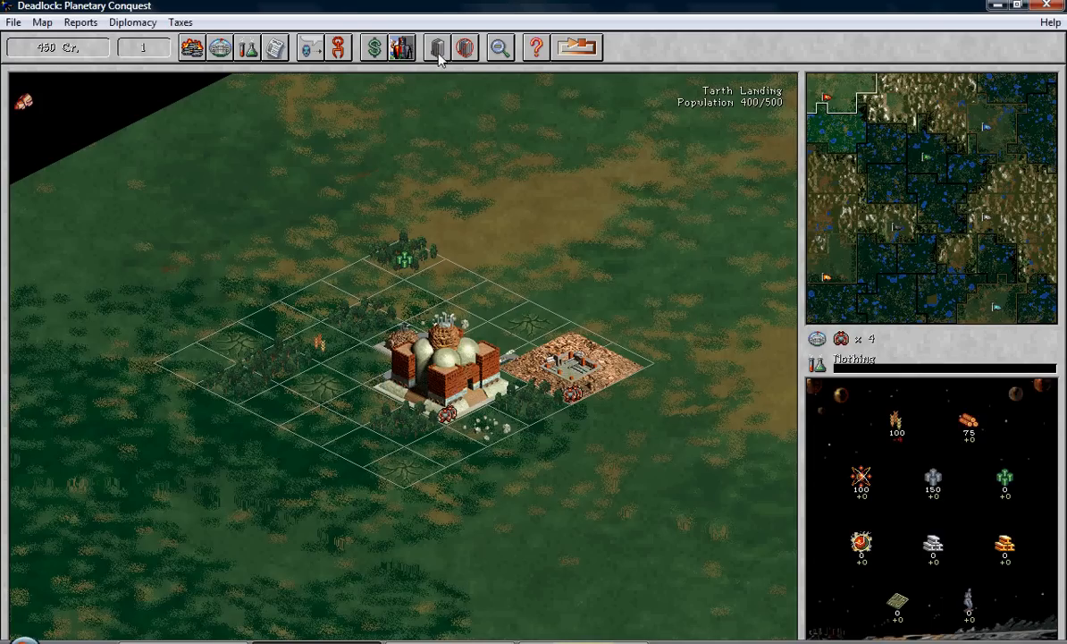
mouse_move(436, 46)
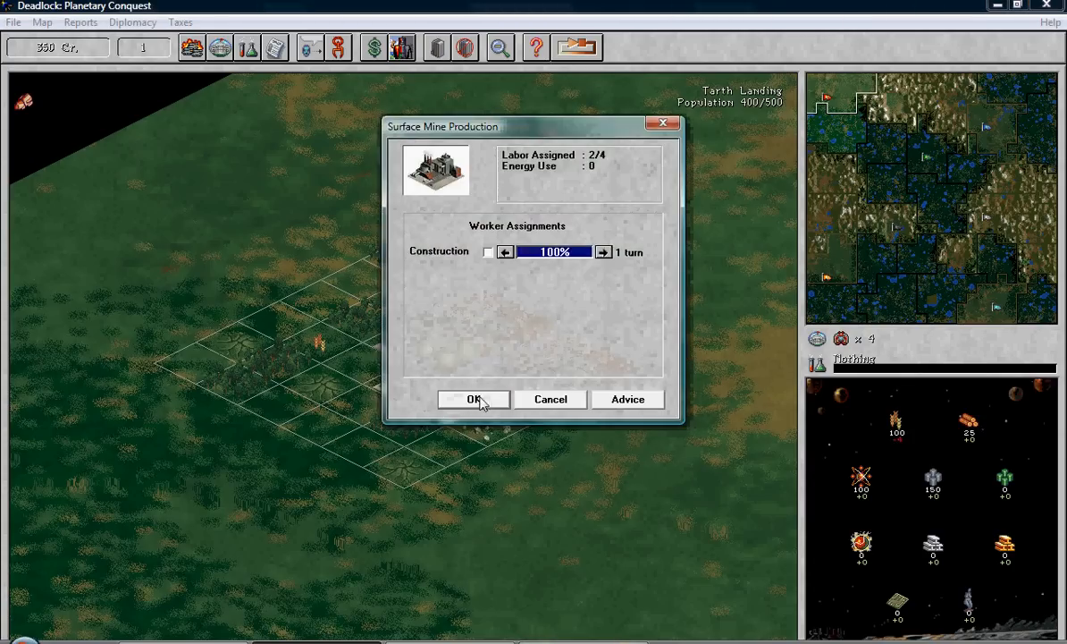
- Confirm the surface mine's workers, then build a nuclear plant staffed to finish in one turn
left_click(473, 399)
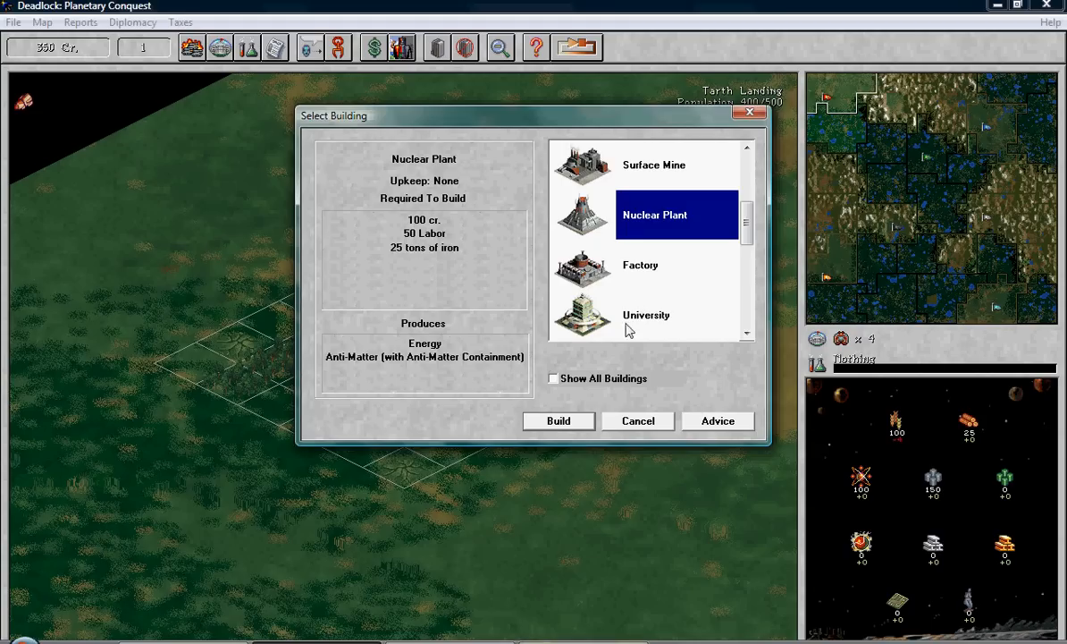
left_click(557, 420)
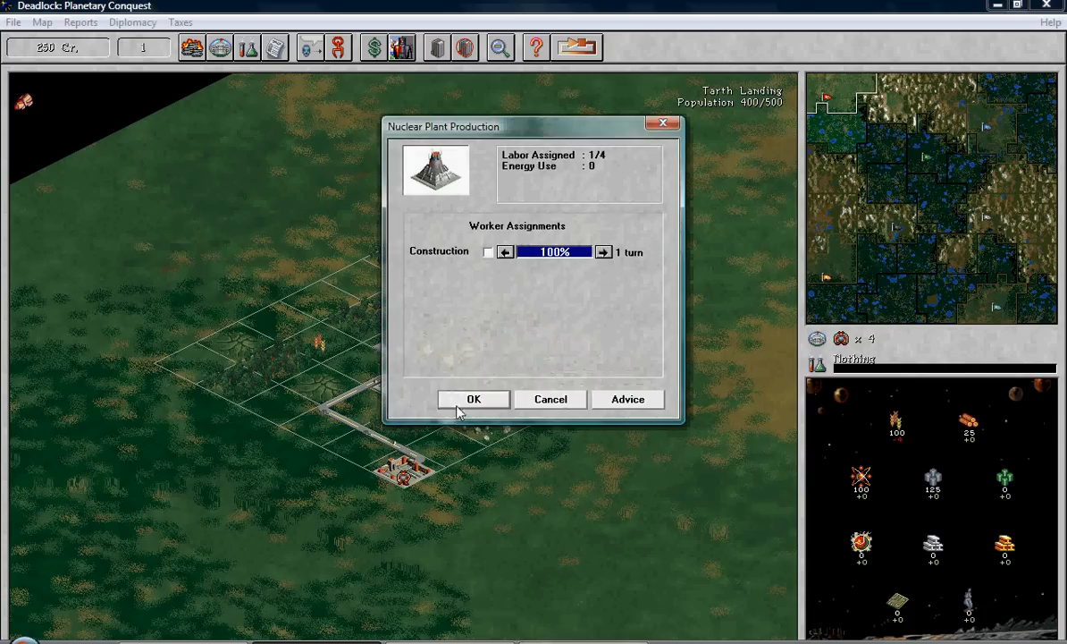
left_click(472, 398)
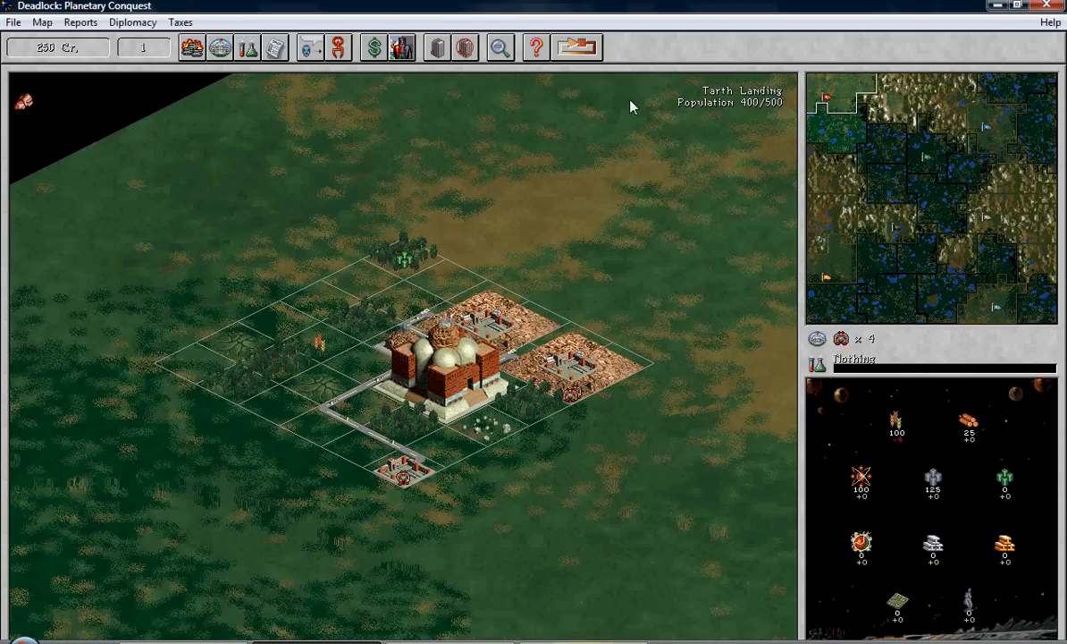
mouse_move(610, 79)
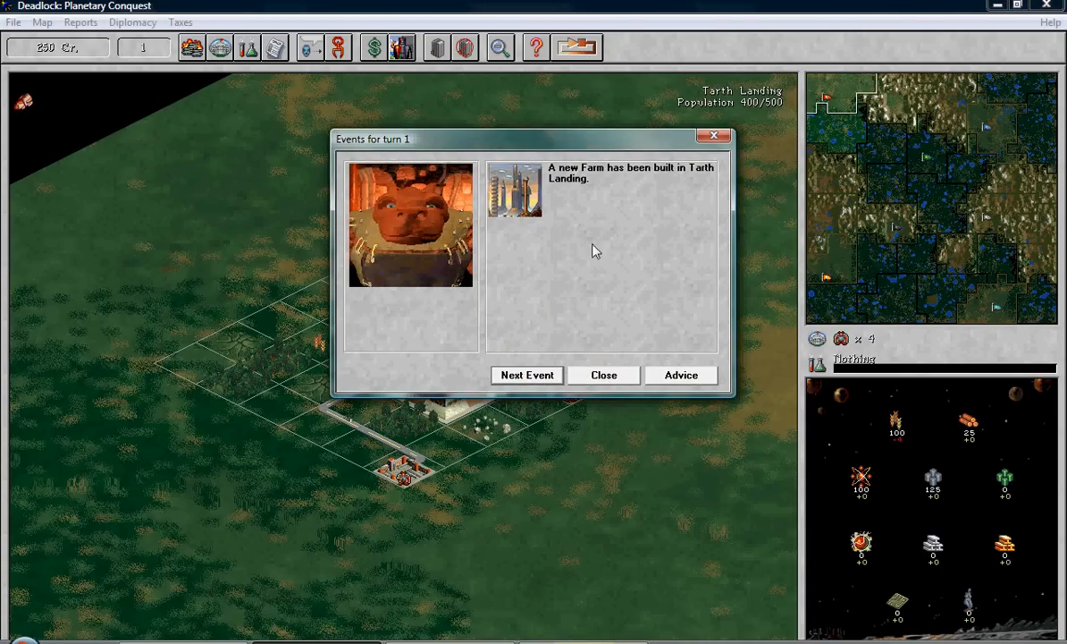
- Step through the turn 1 event reports of the finished farm and nuclear plant
left_click(526, 376)
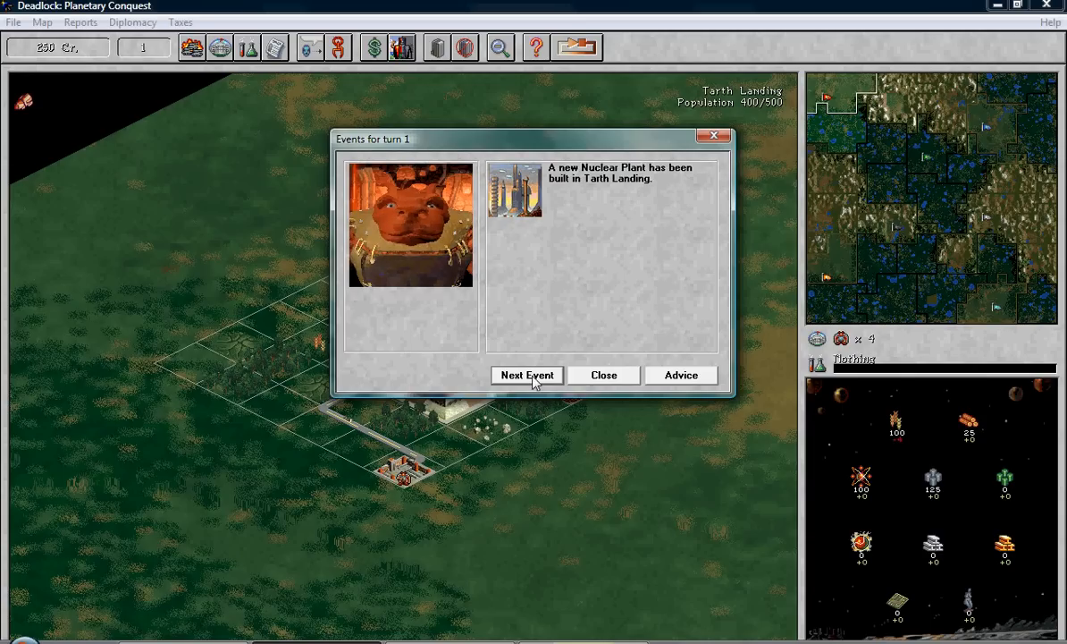
left_click(603, 375)
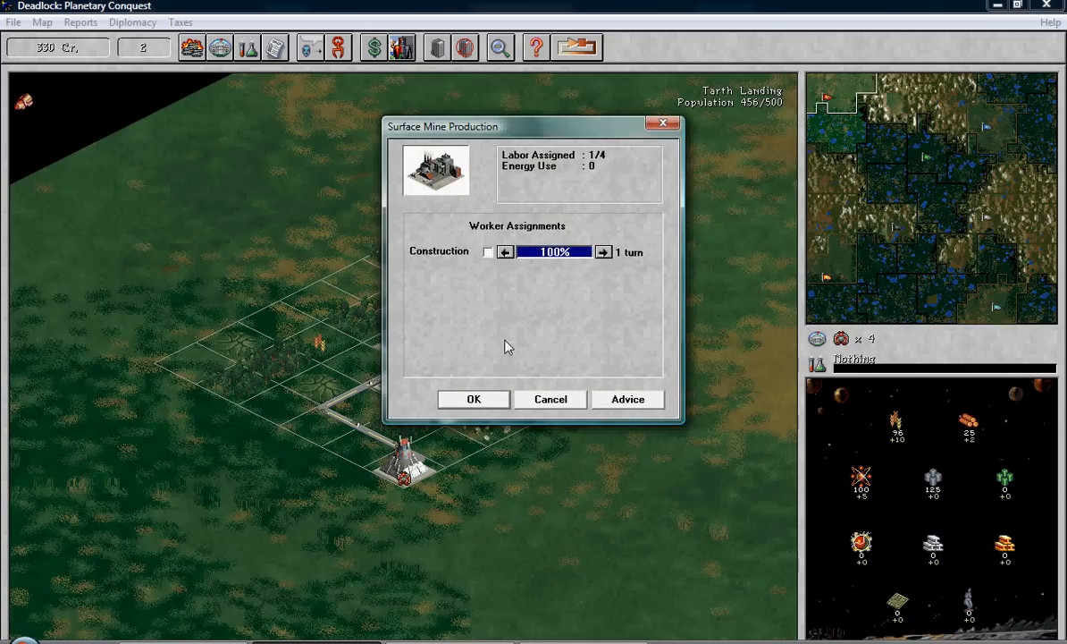
- Accept the mine's labor settings and start a university on the top plot with a five-turn build
left_click(474, 399)
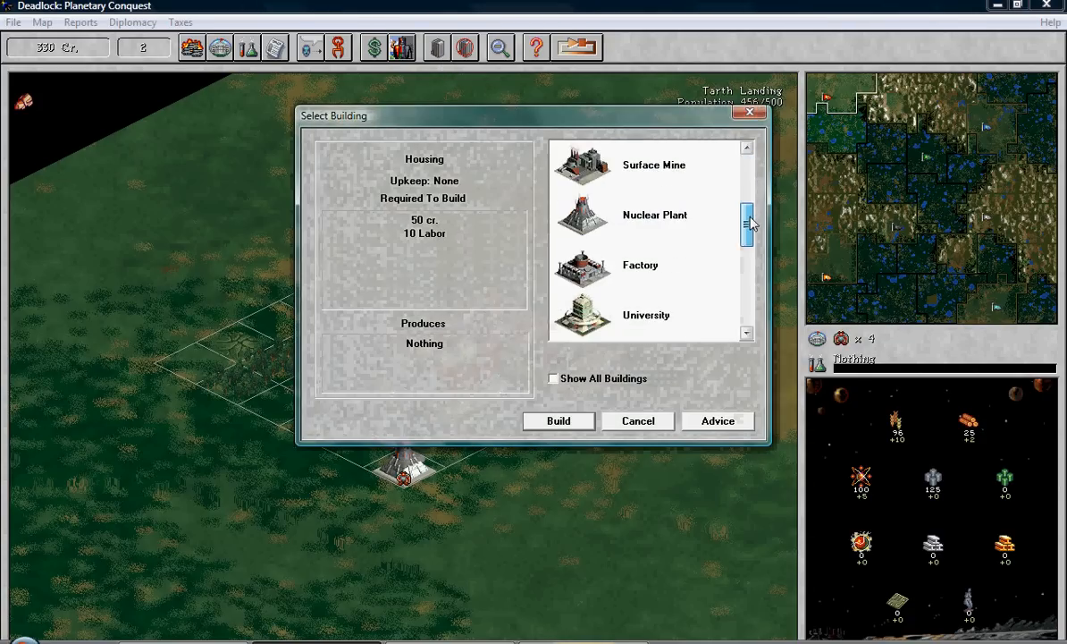
left_click(646, 265)
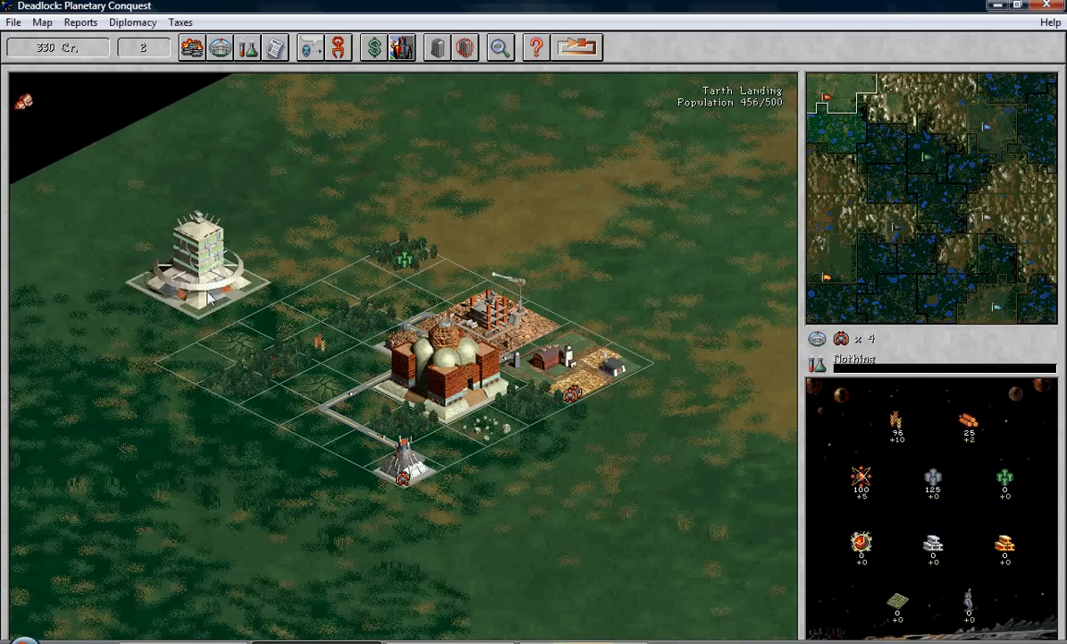
left_click(204, 260)
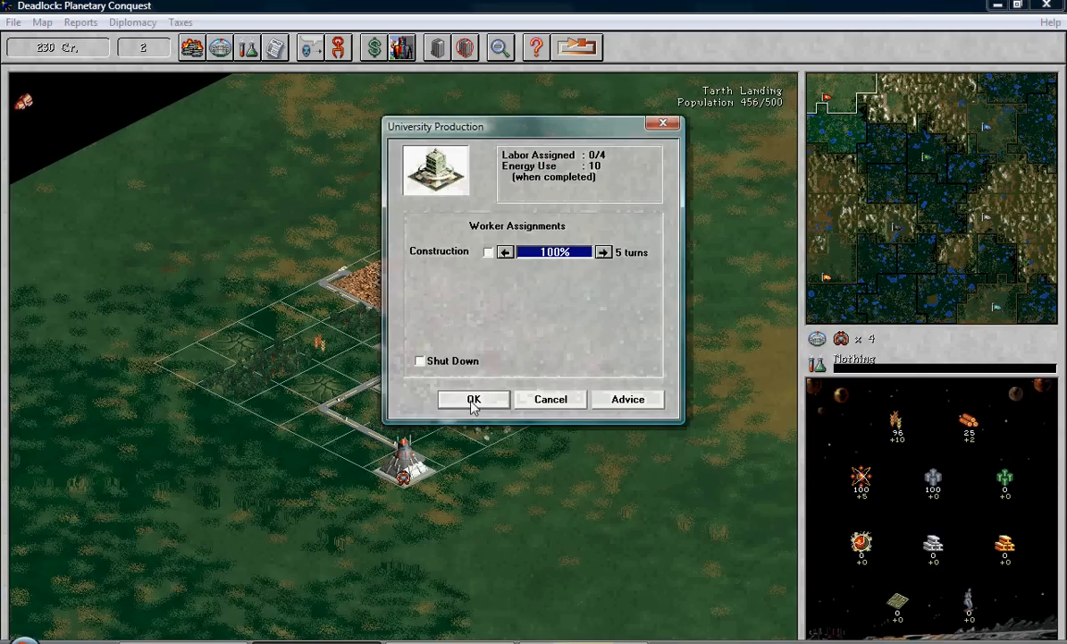
left_click(474, 399)
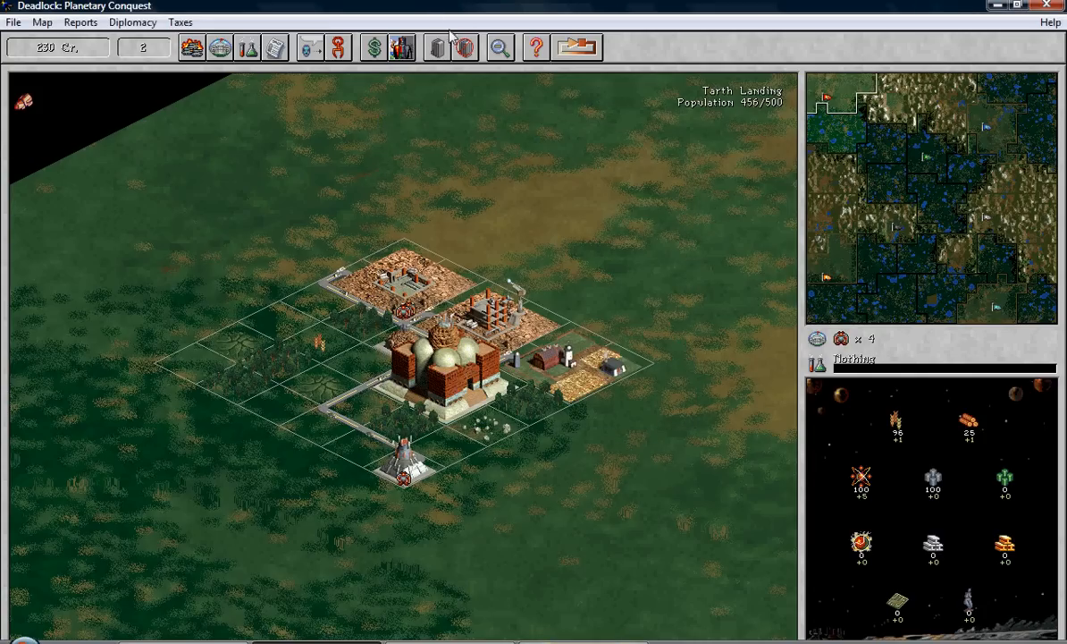
mouse_move(438, 47)
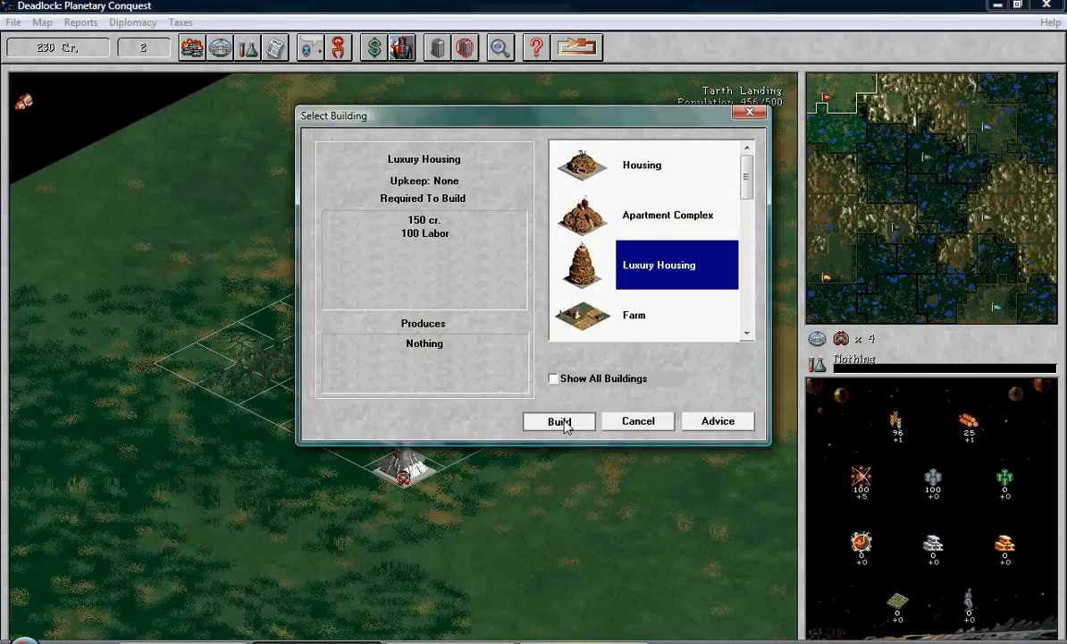
- Build Luxury Housing and shift a Surface Mine worker to it so it completes in two turns
left_click(557, 422)
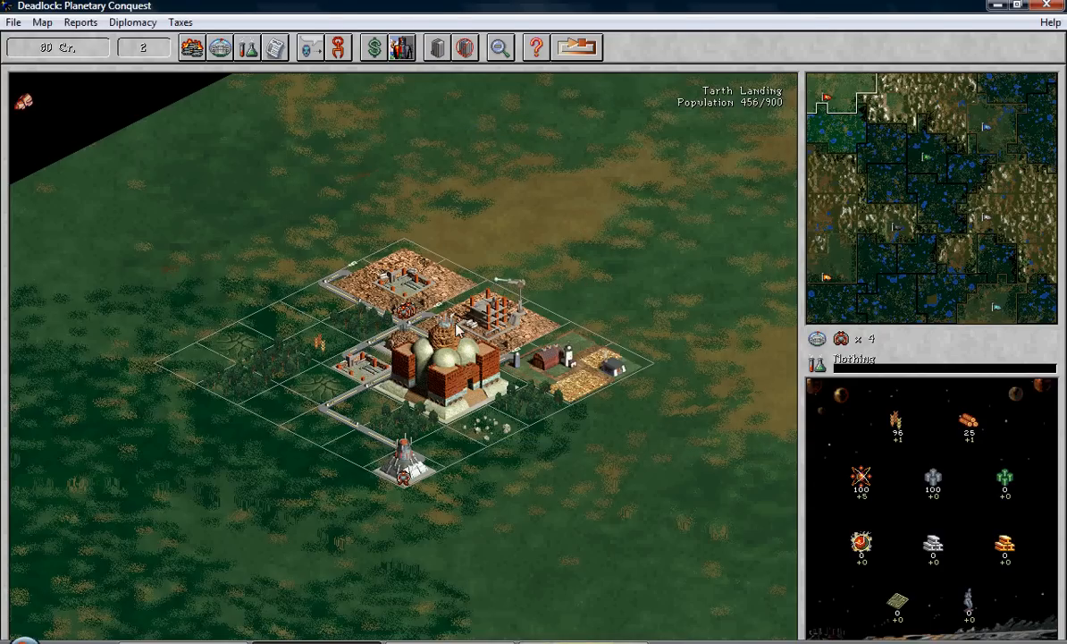
mouse_move(677, 360)
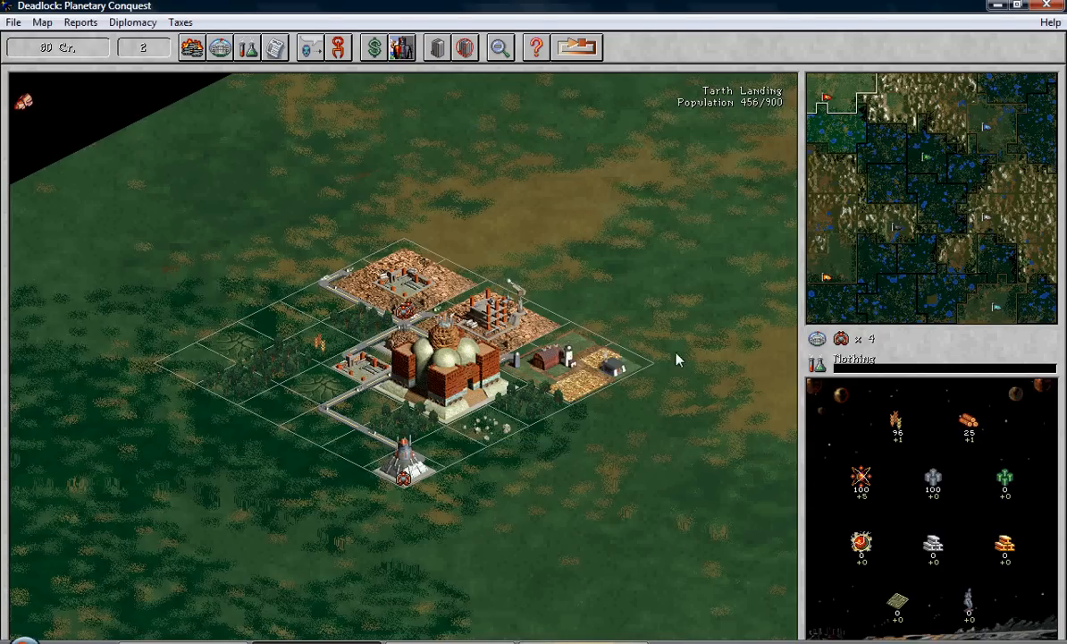
mouse_move(767, 105)
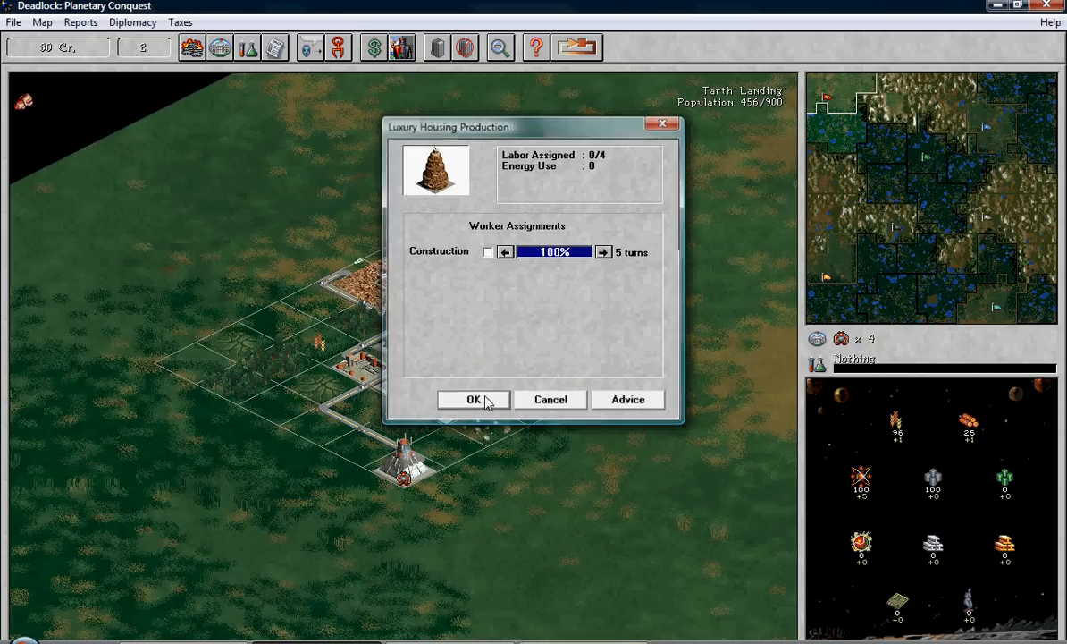
left_click(472, 399)
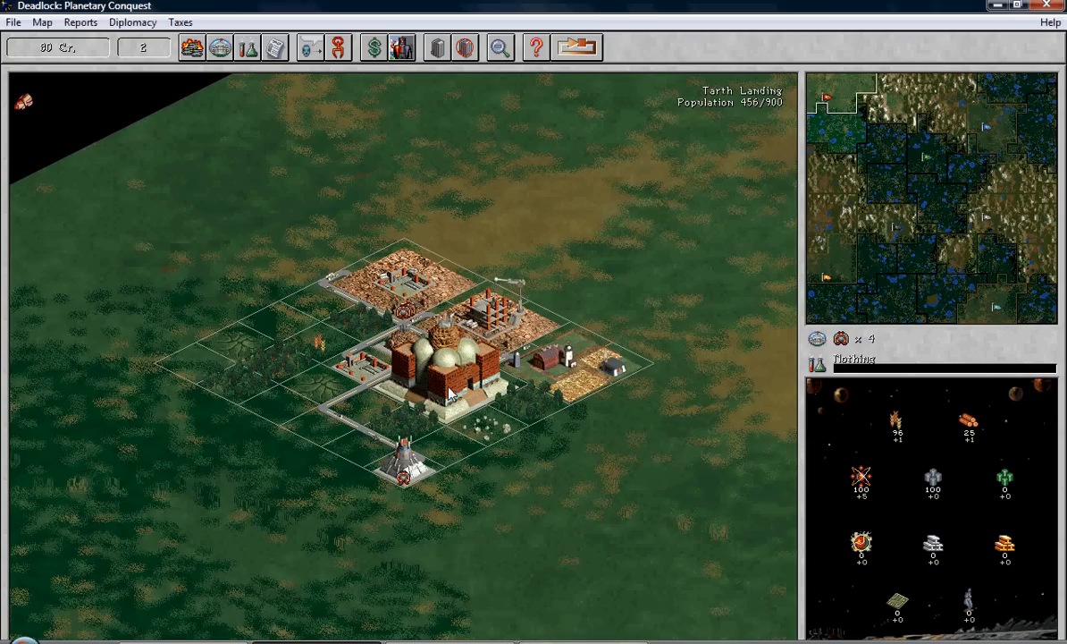
mouse_move(68, 50)
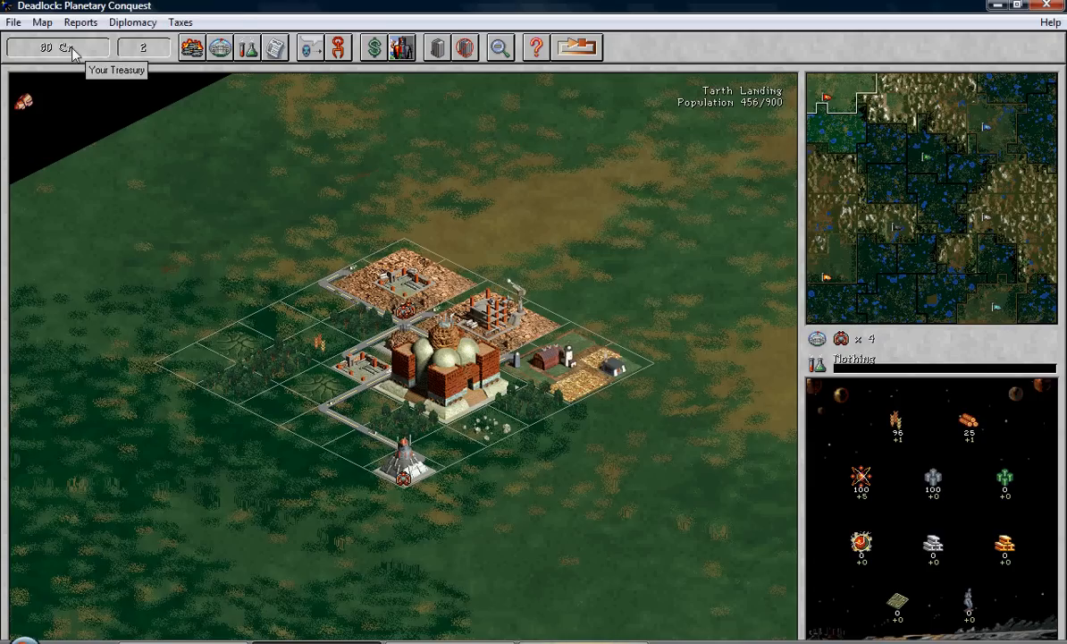
mouse_move(581, 364)
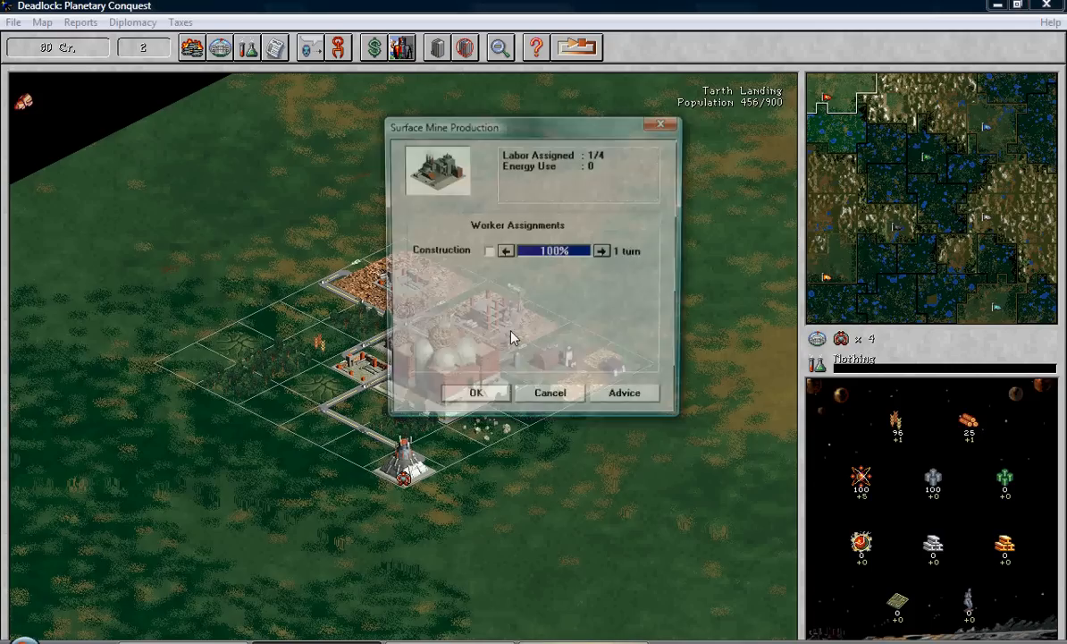
left_click(476, 394)
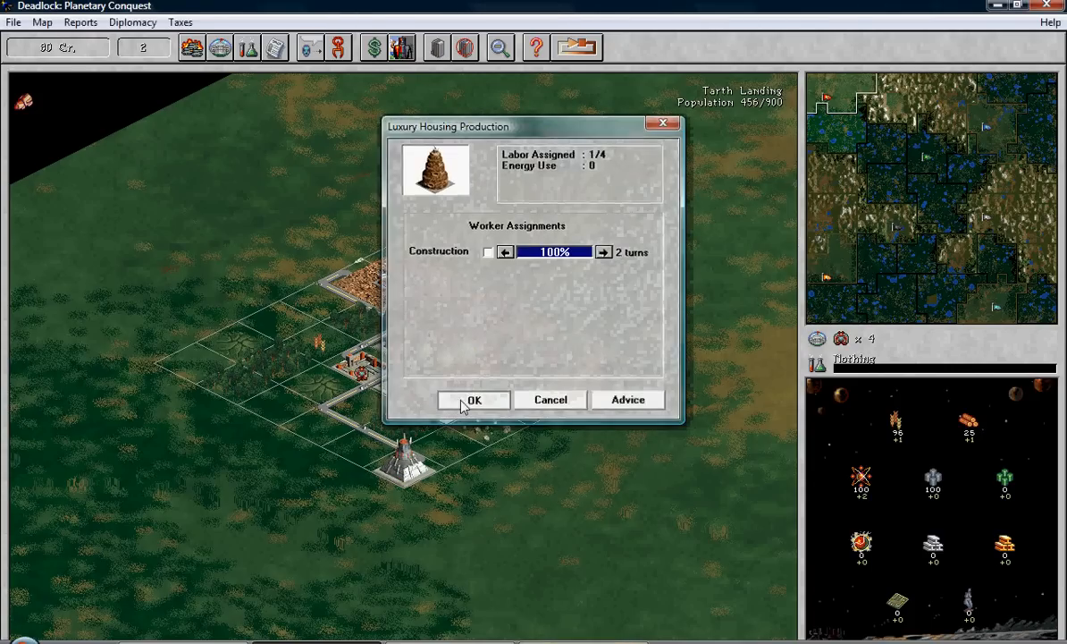
left_click(472, 401)
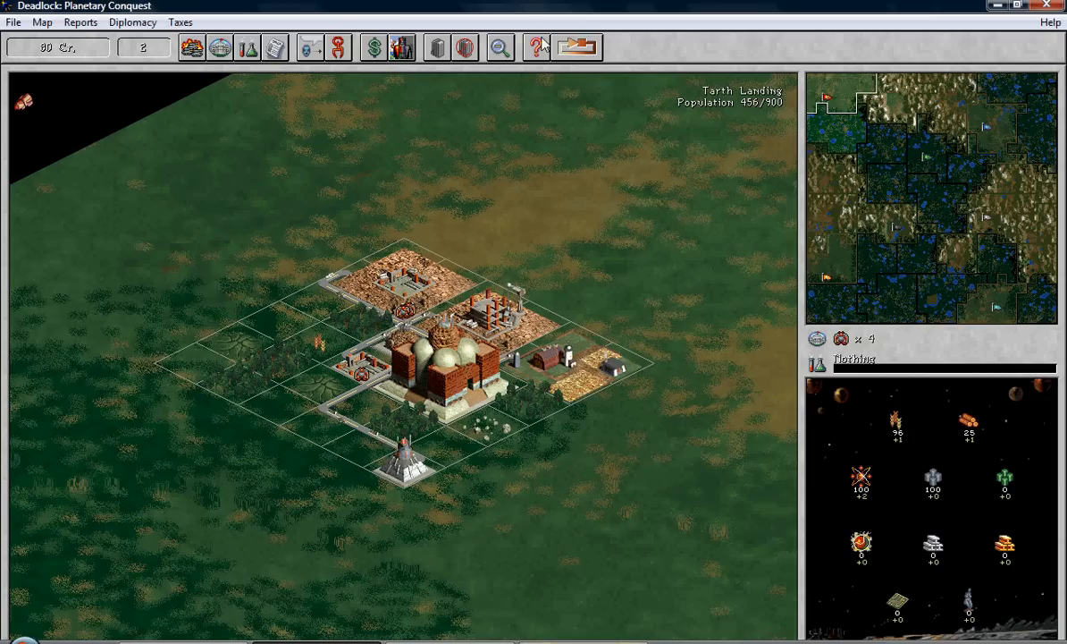
mouse_move(545, 336)
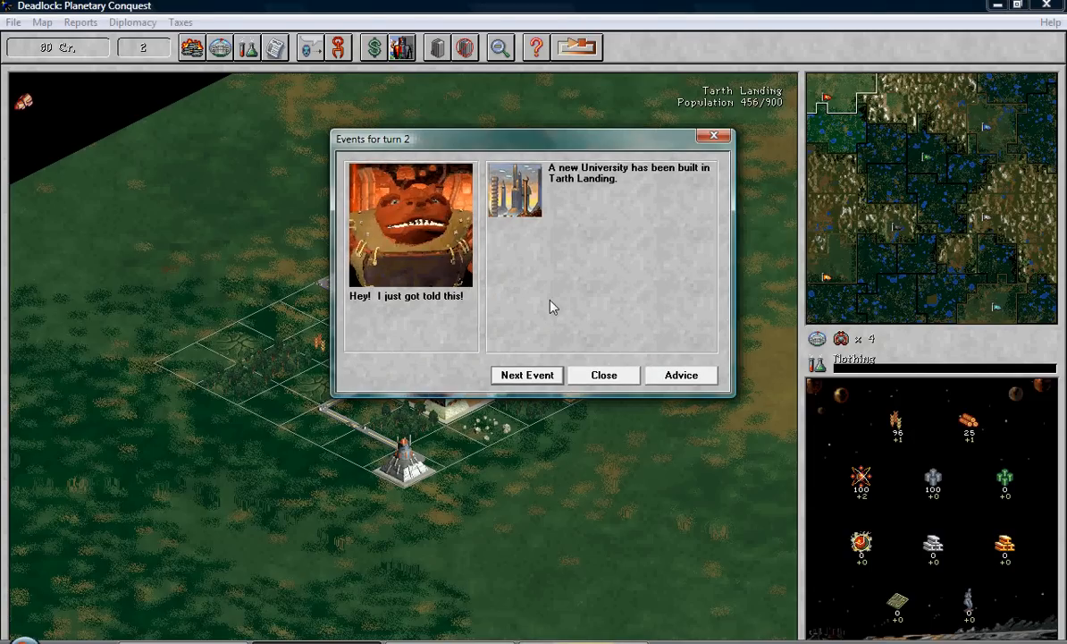
- Step through and dismiss the turn 2 event reports for the new university and surface mine
left_click(526, 376)
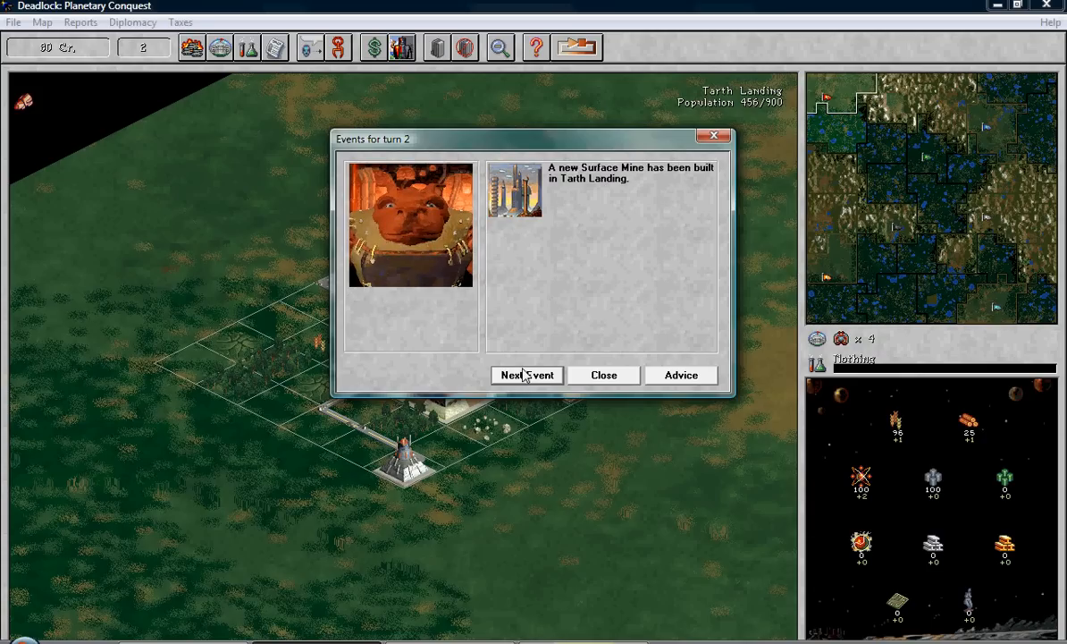
left_click(603, 375)
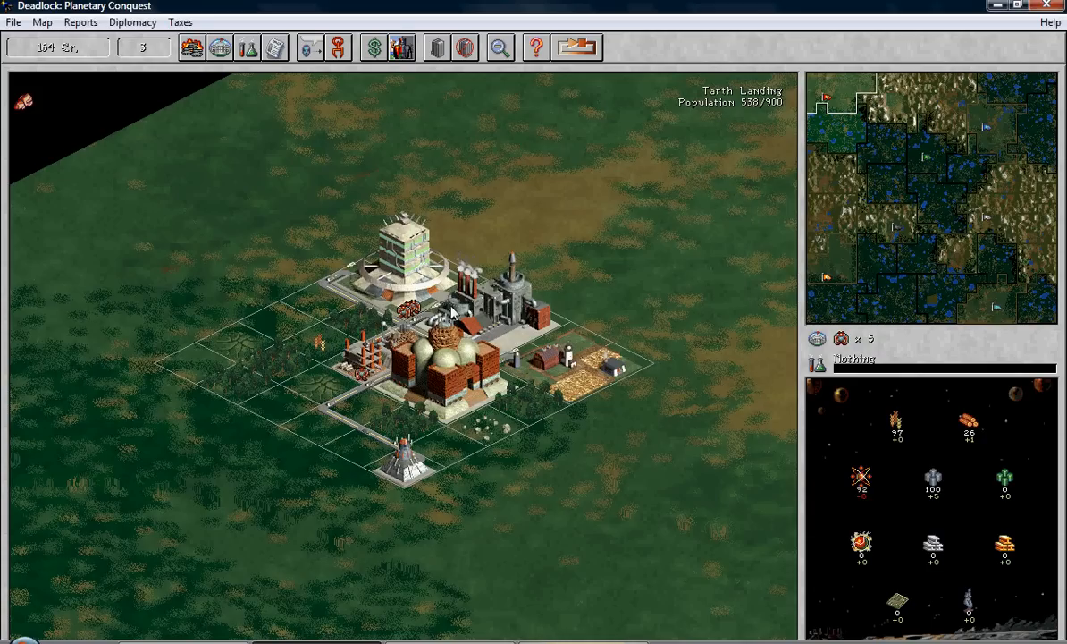
left_click(438, 349)
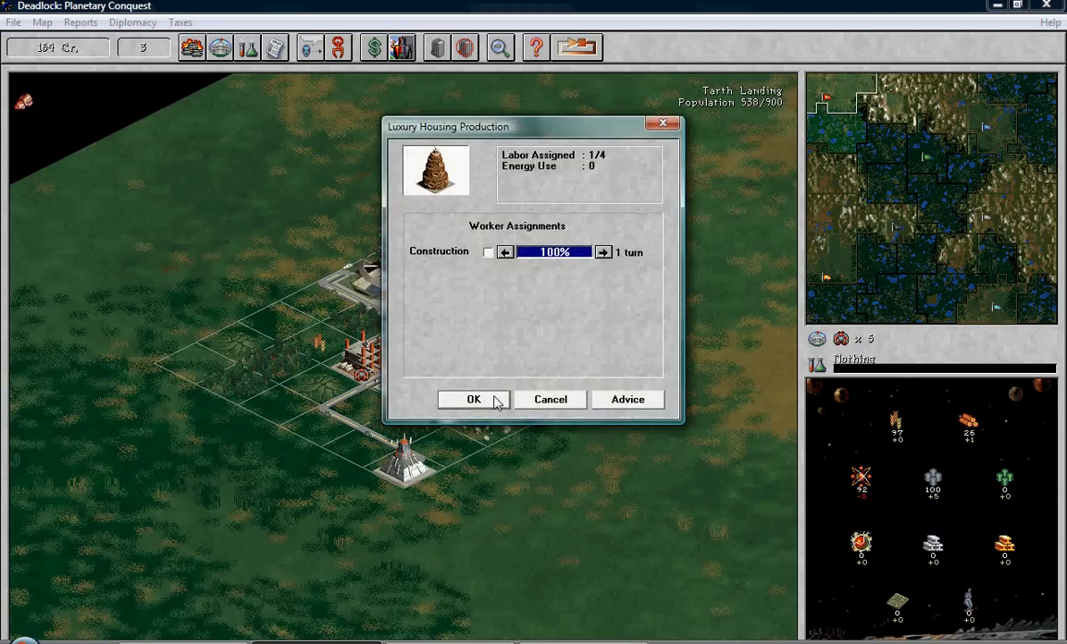
left_click(474, 399)
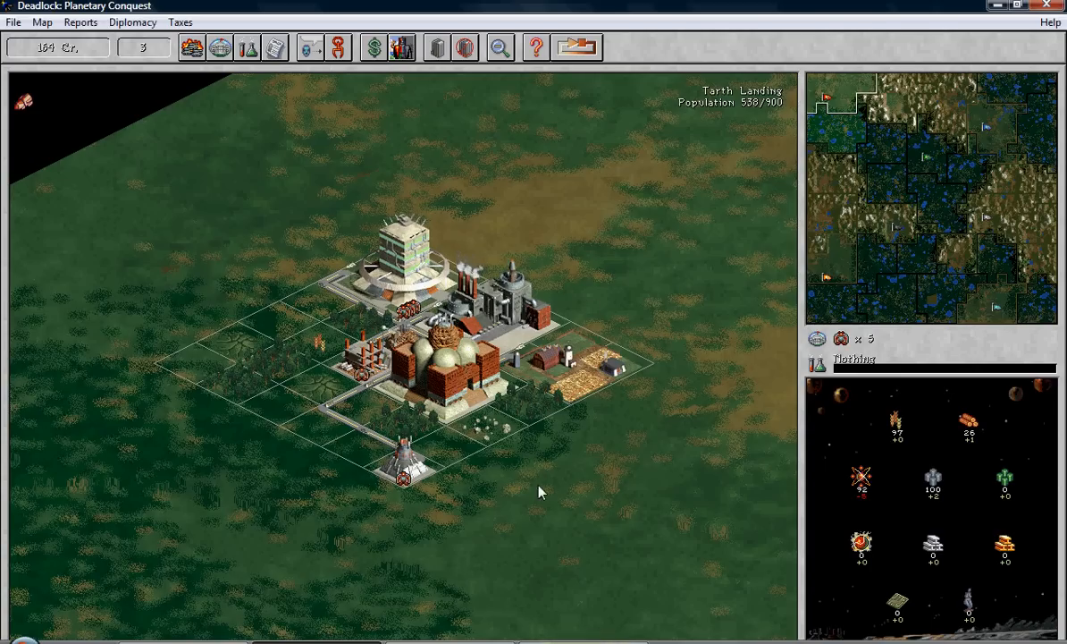
mouse_move(665, 429)
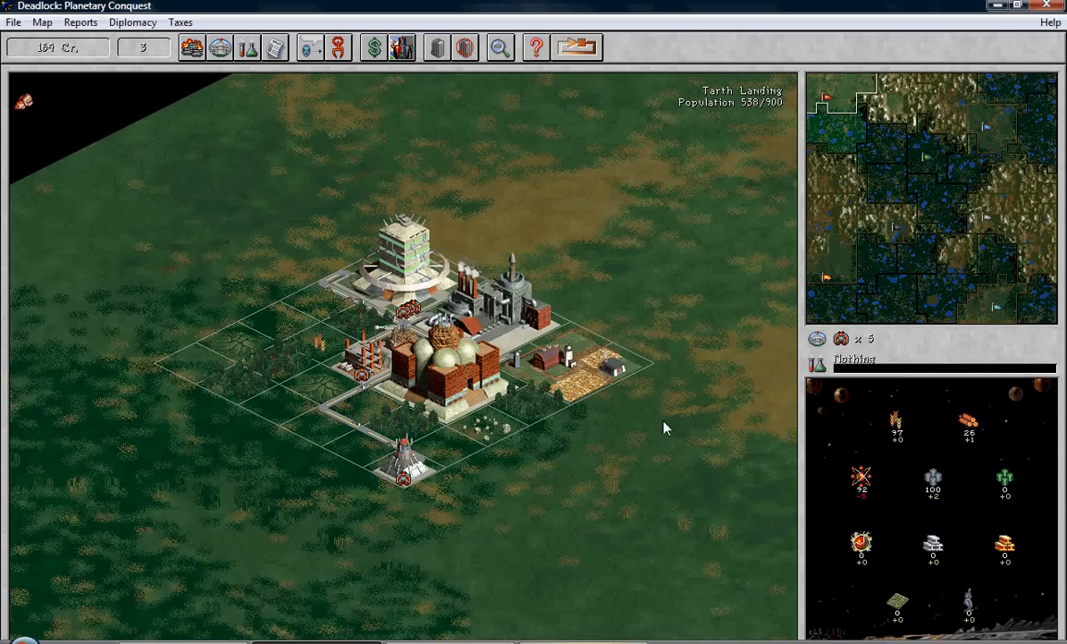
mouse_move(613, 265)
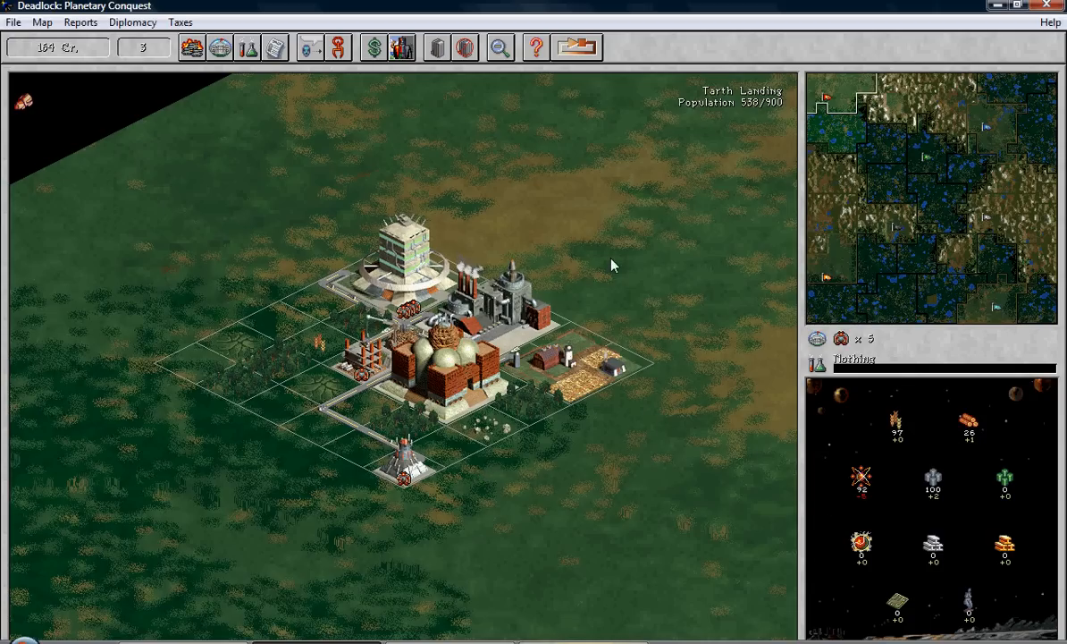
mouse_move(540, 379)
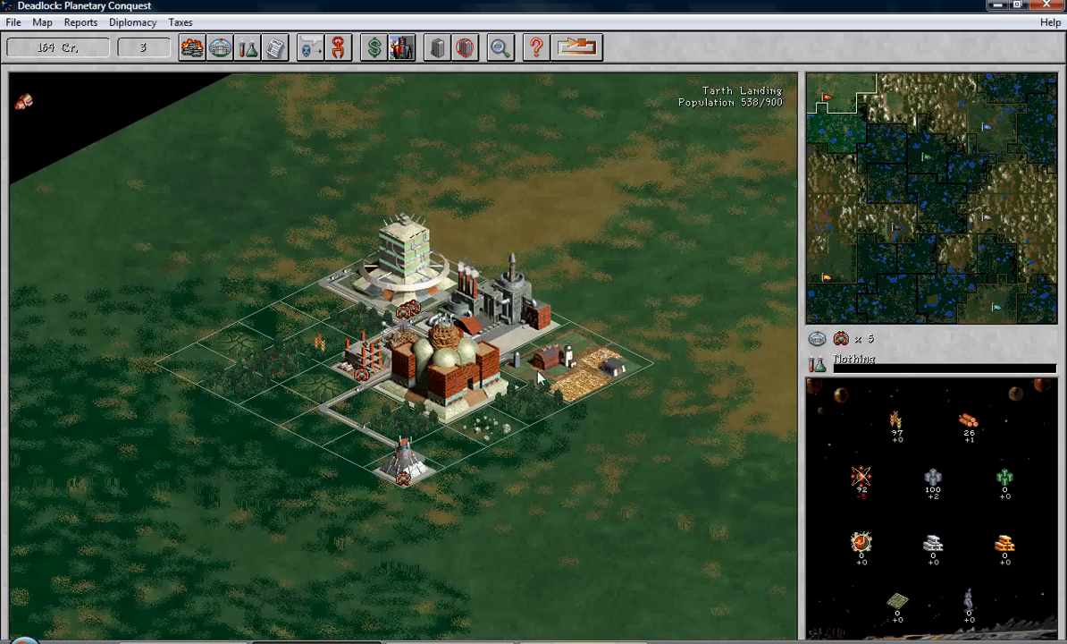
mouse_move(329, 487)
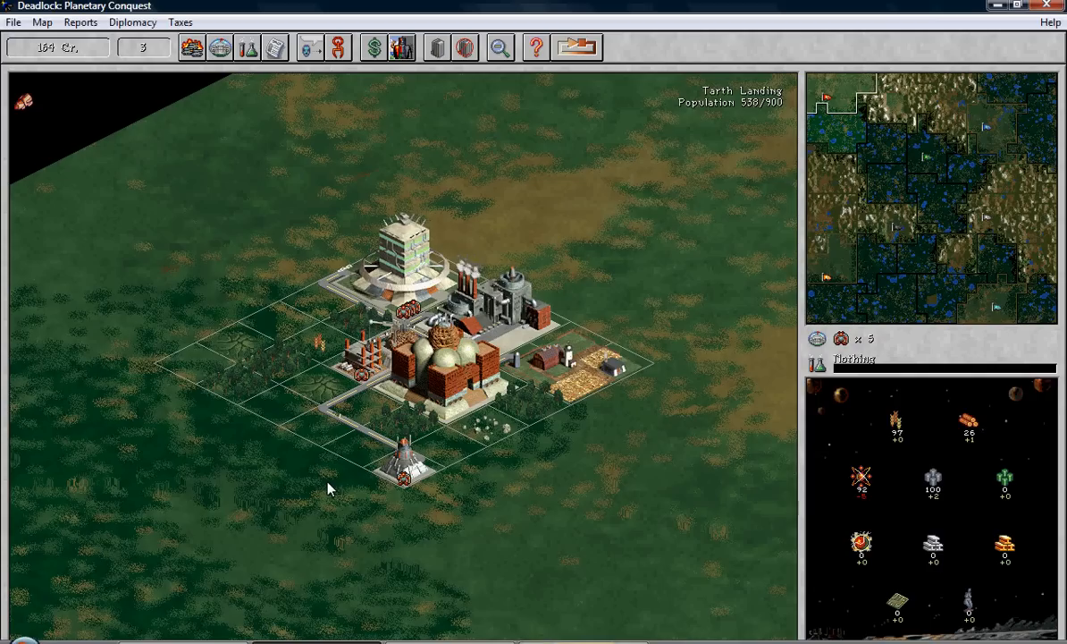